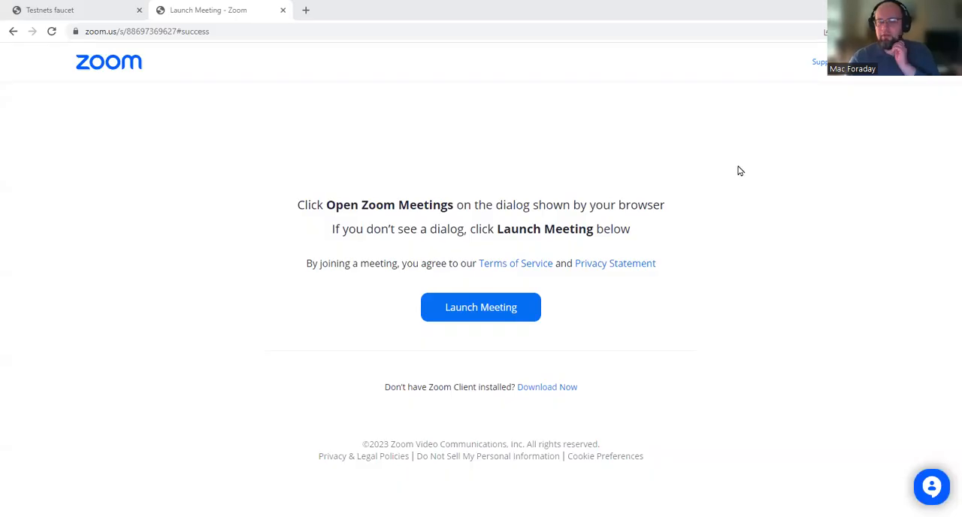
pyautogui.moveTo(747, 156)
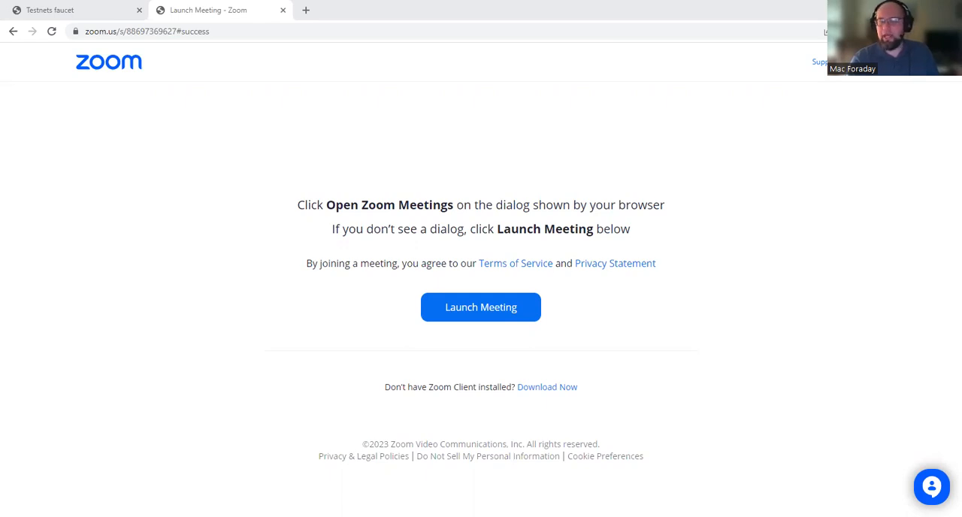
# Step: Launch the Eternl wallet extension from the browser's extensions list
pyautogui.click(834, 31)
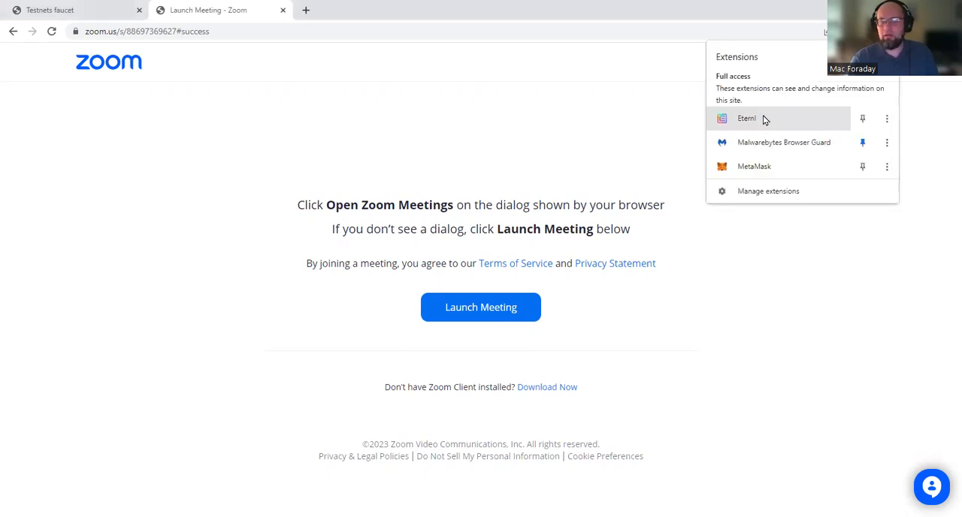
pyautogui.click(746, 118)
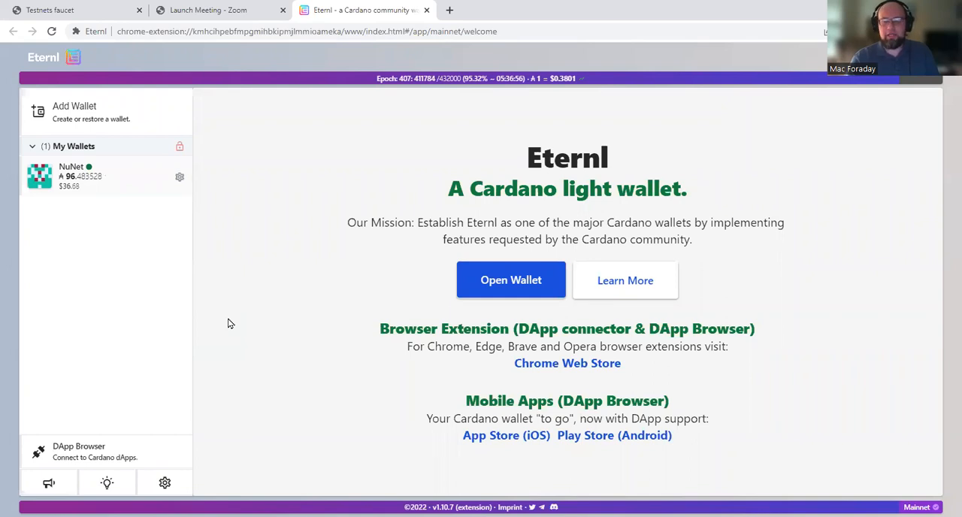
pyautogui.moveTo(234, 316)
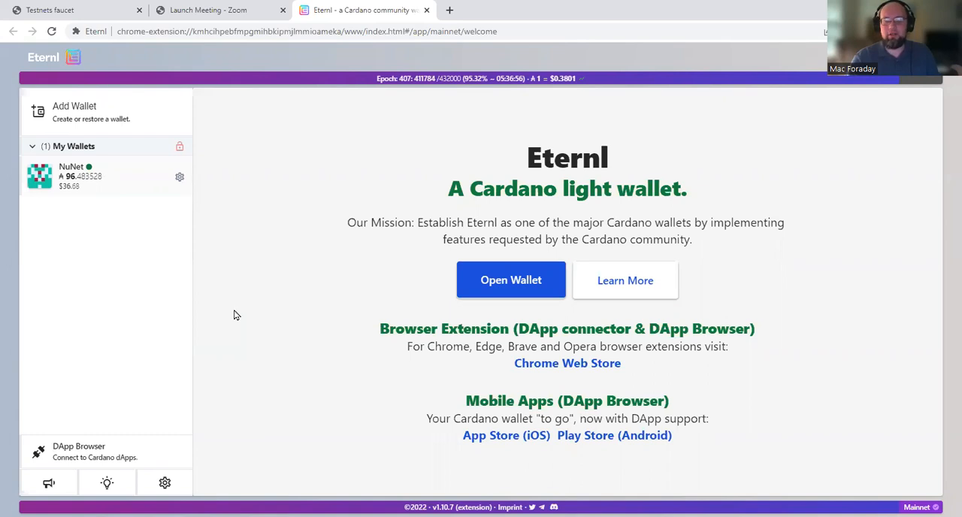
pyautogui.moveTo(180, 296)
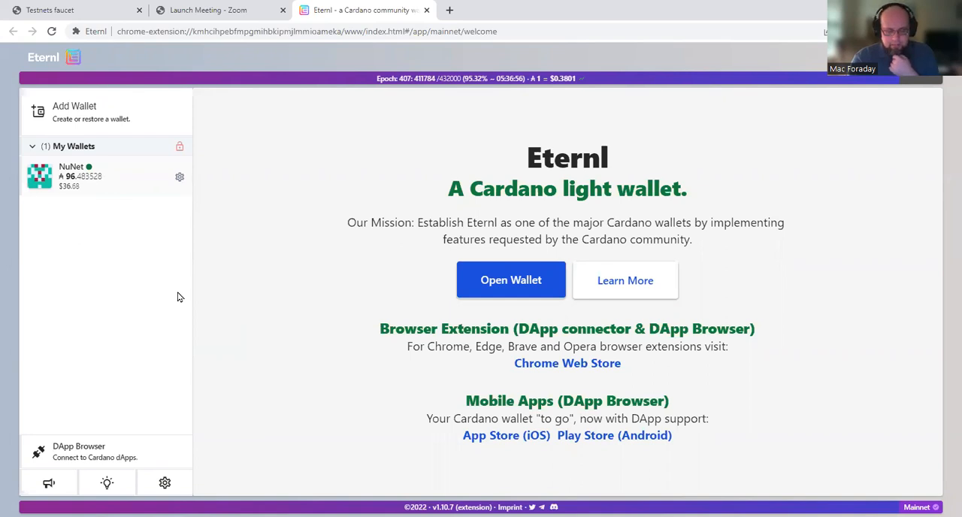
pyautogui.moveTo(415, 343)
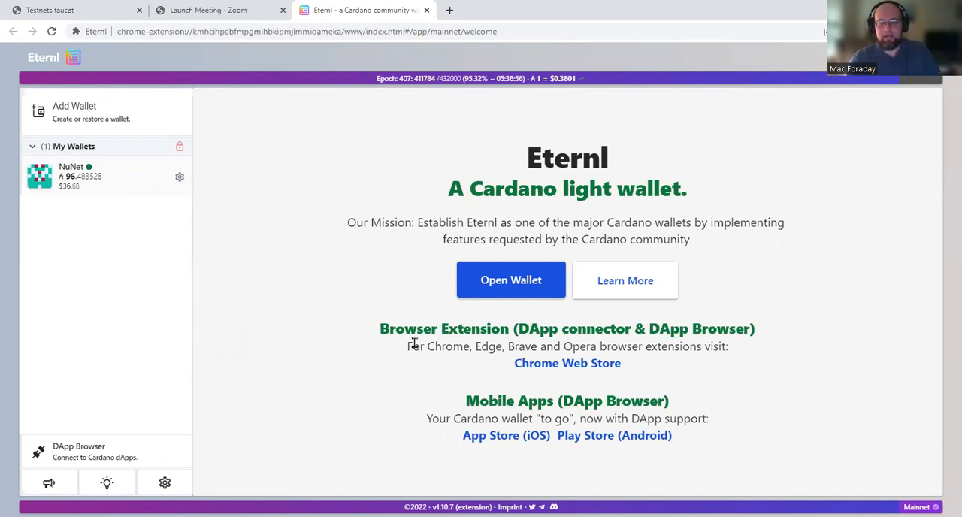
pyautogui.moveTo(914, 466)
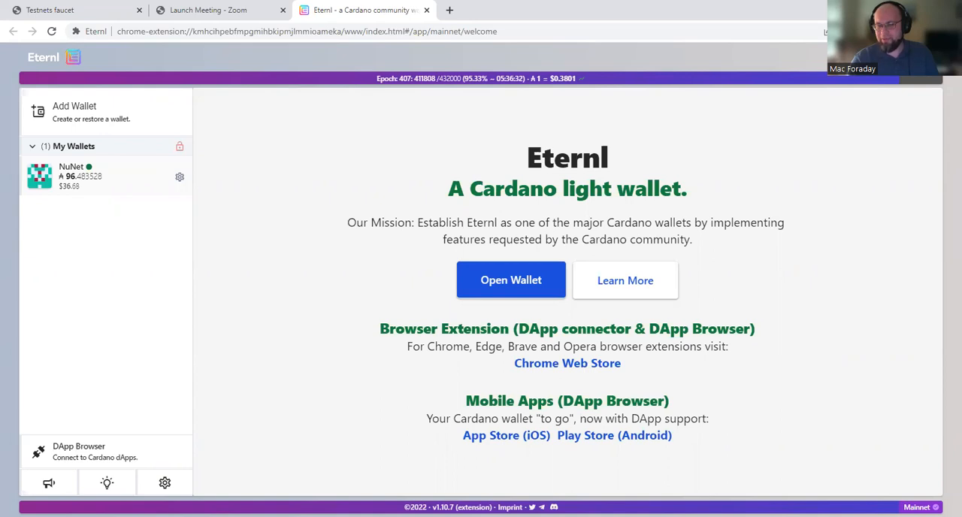
# Step: Change the network from Mainnet to Pre-Production Testnet
pyautogui.click(916, 507)
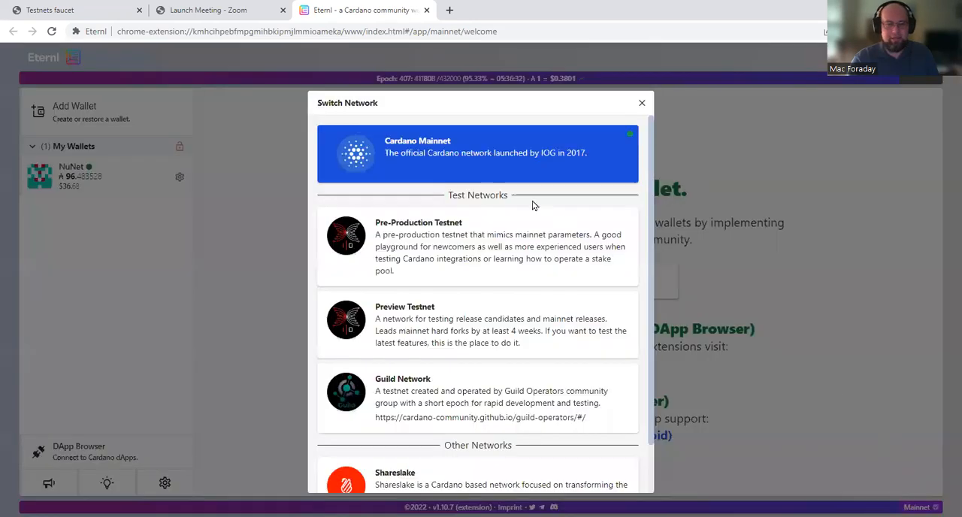
pyautogui.moveTo(432, 247)
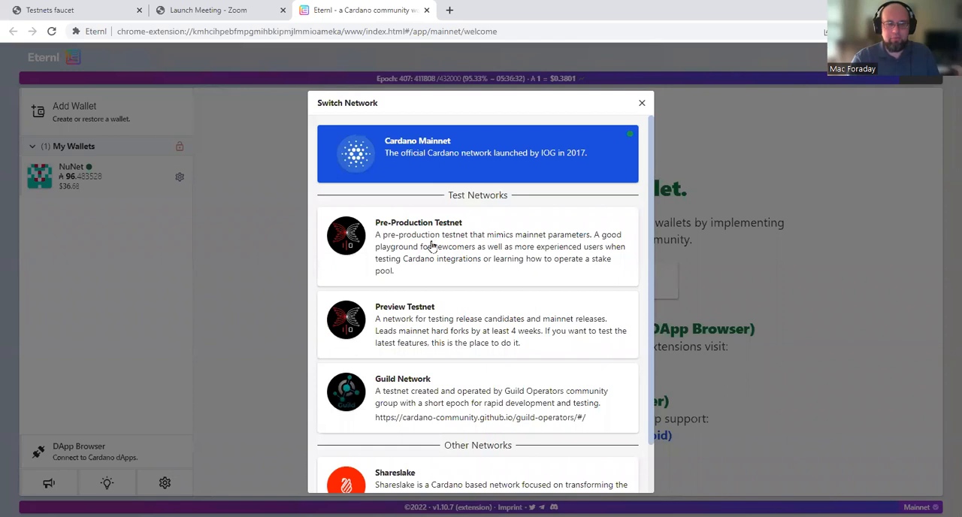
pyautogui.moveTo(388, 363)
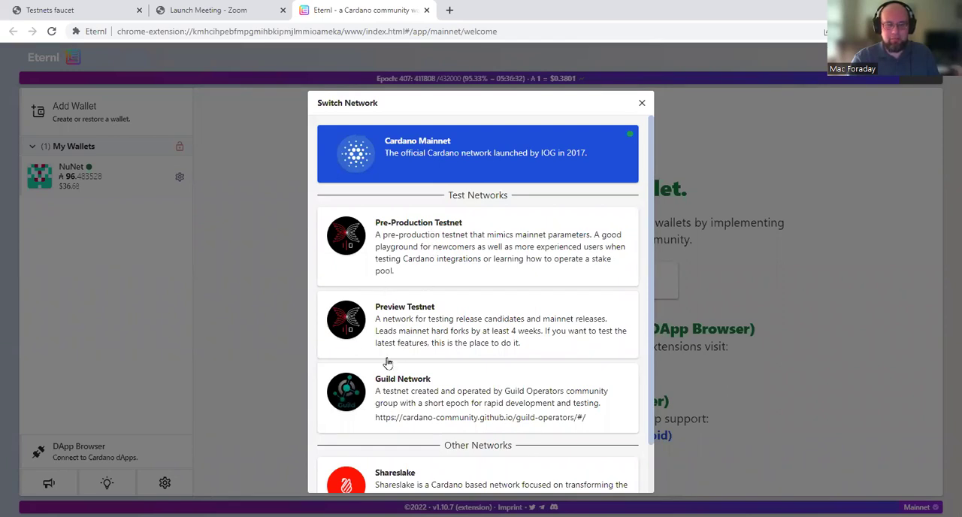
pyautogui.moveTo(443, 242)
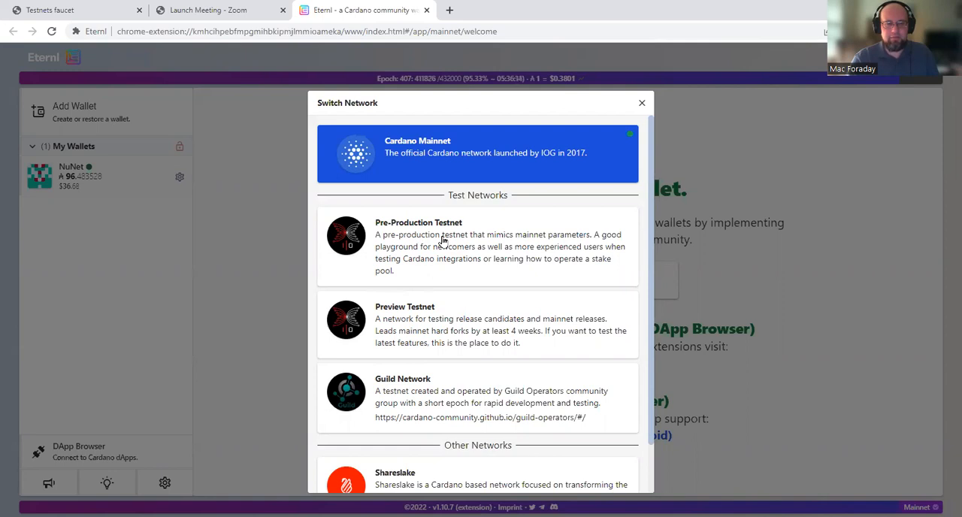
pyautogui.click(478, 246)
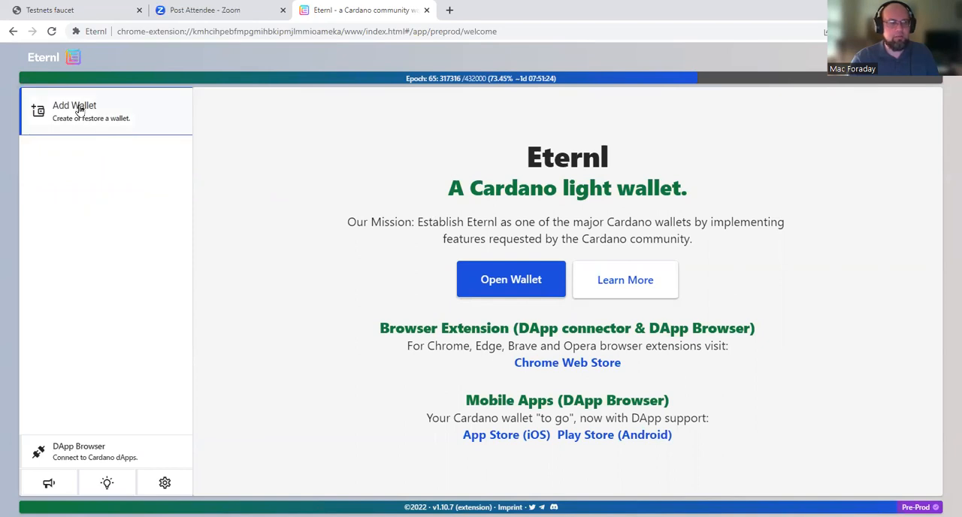
# Step: Start a new wallet and name it 'Testnet'
pyautogui.click(106, 110)
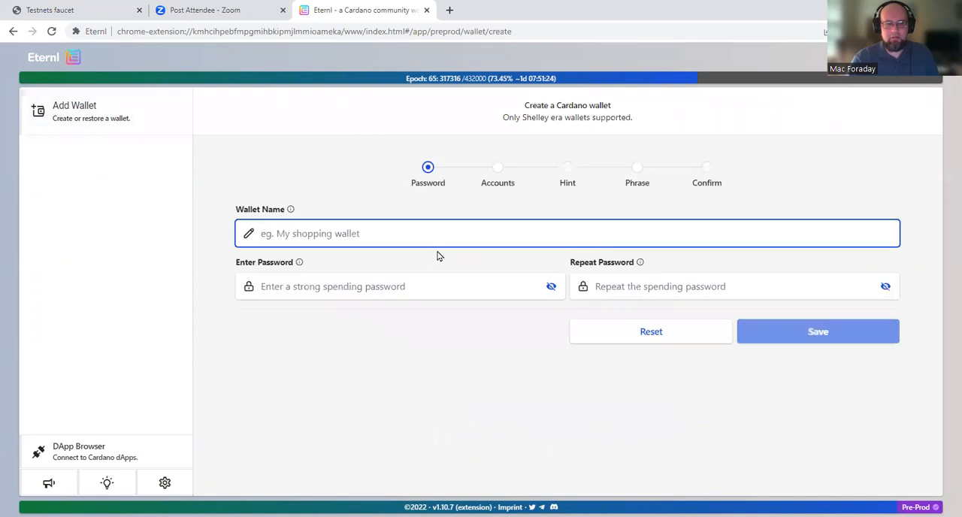
pyautogui.moveTo(459, 342)
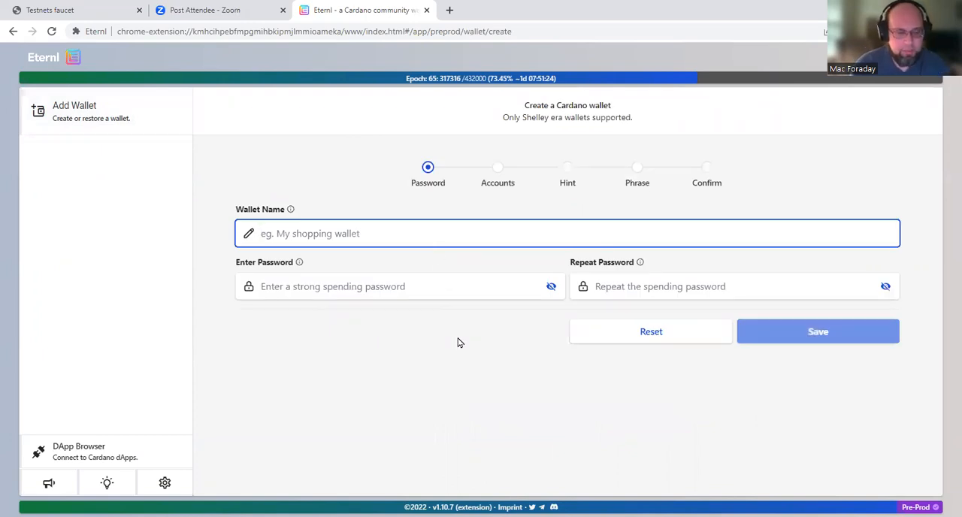
pyautogui.write('Test')
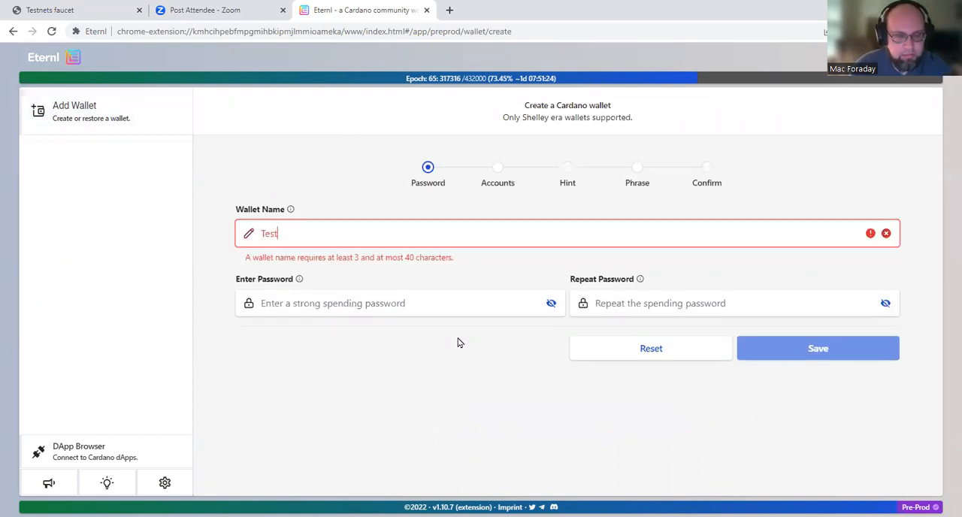
pyautogui.write('net')
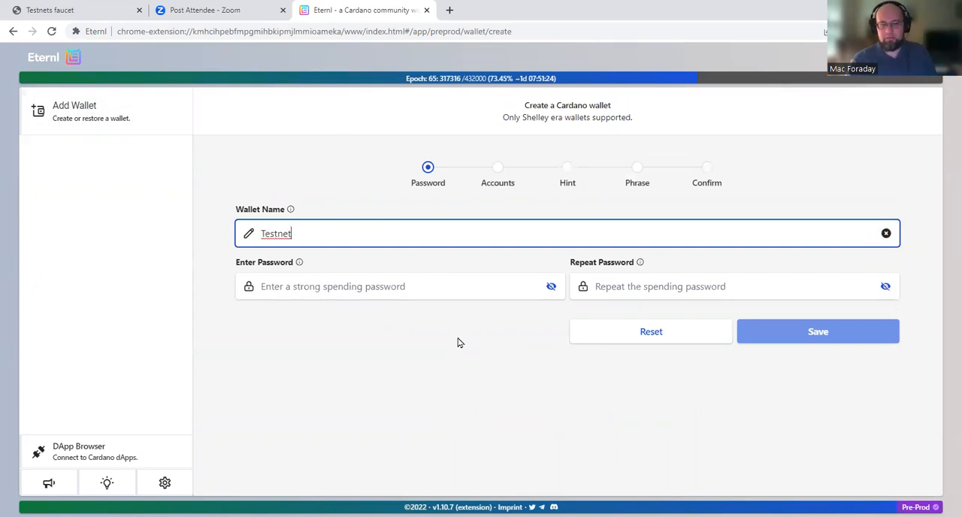
# Step: Enter and repeat the spending password, then save the wallet
pyautogui.click(399, 286)
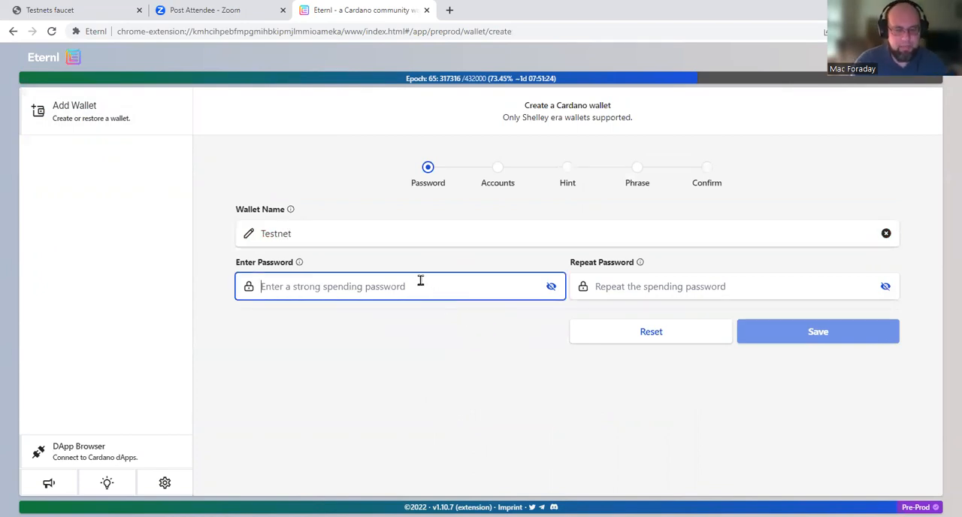
pyautogui.write('•')
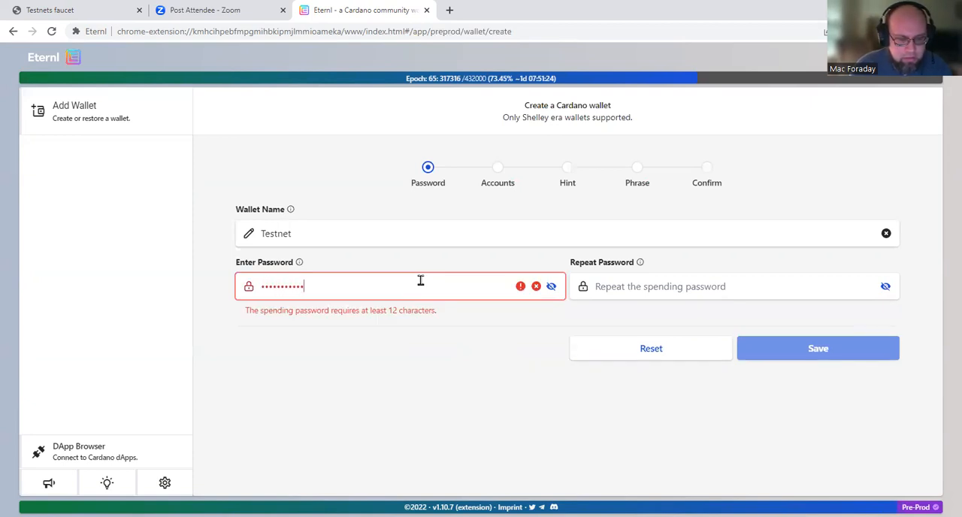
pyautogui.write('••••')
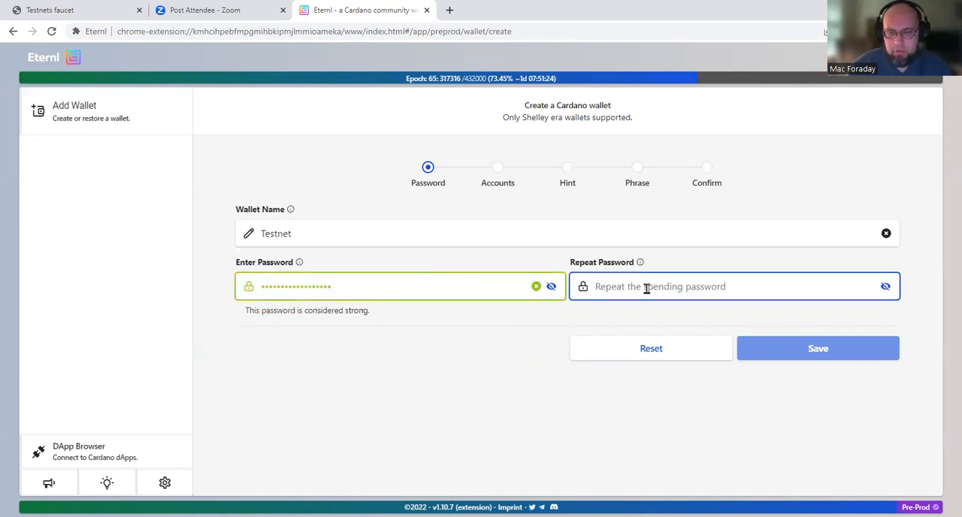
pyautogui.write('••')
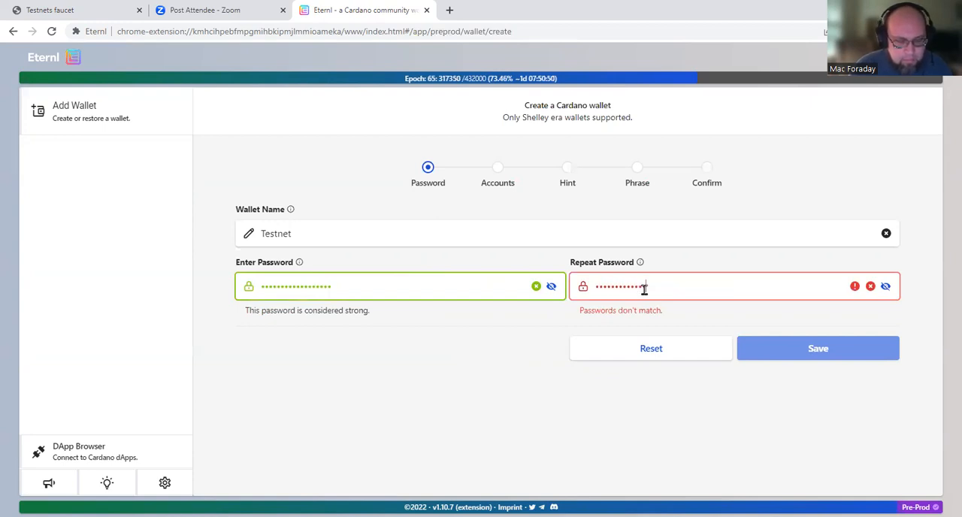
pyautogui.write('••••')
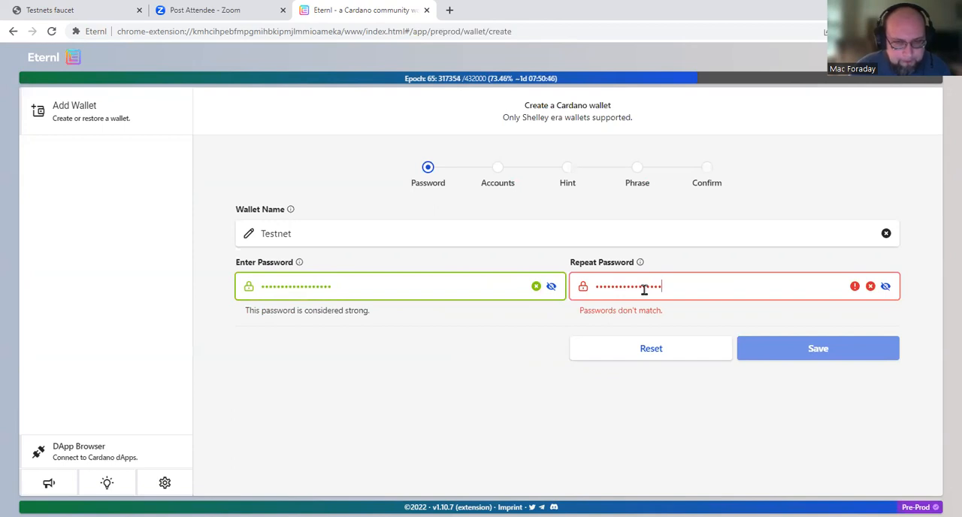
pyautogui.click(818, 348)
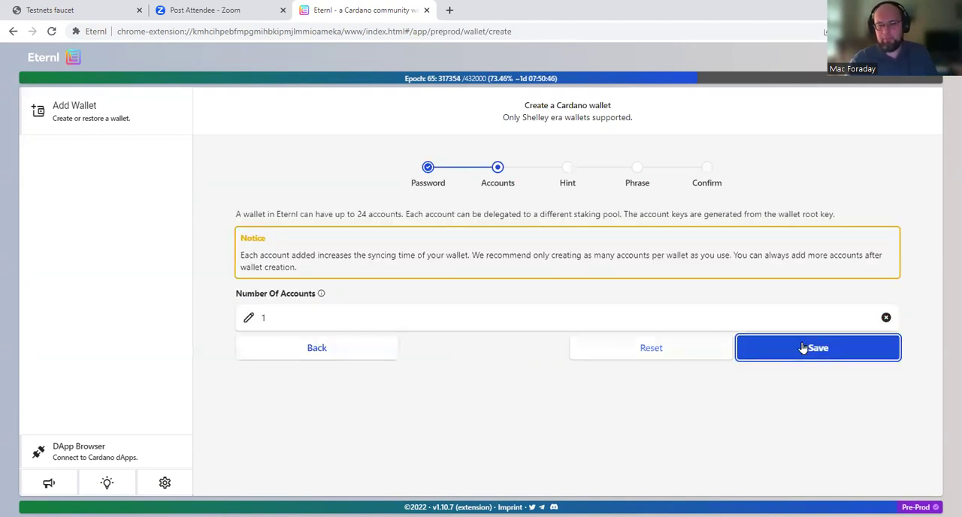
pyautogui.moveTo(526, 397)
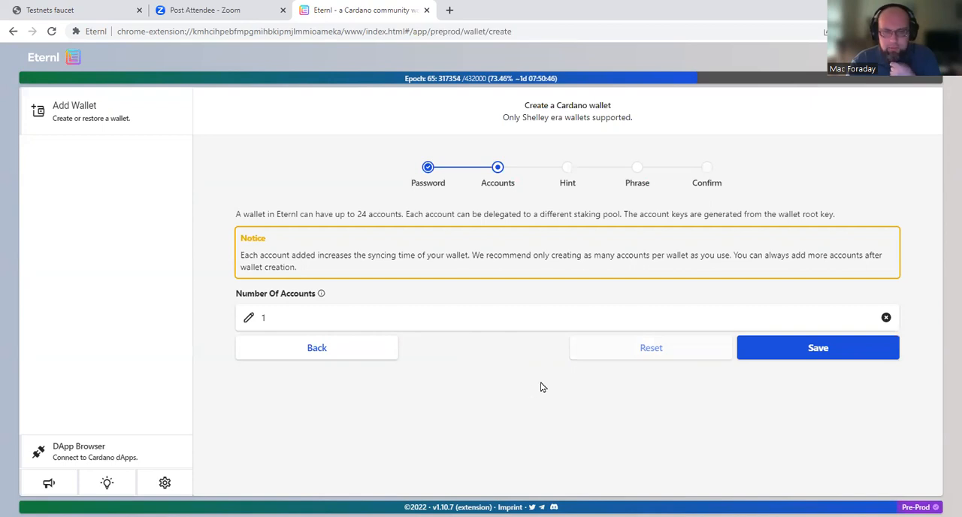
# Step: Keep one account and confirm nobody can see the screen
pyautogui.click(818, 347)
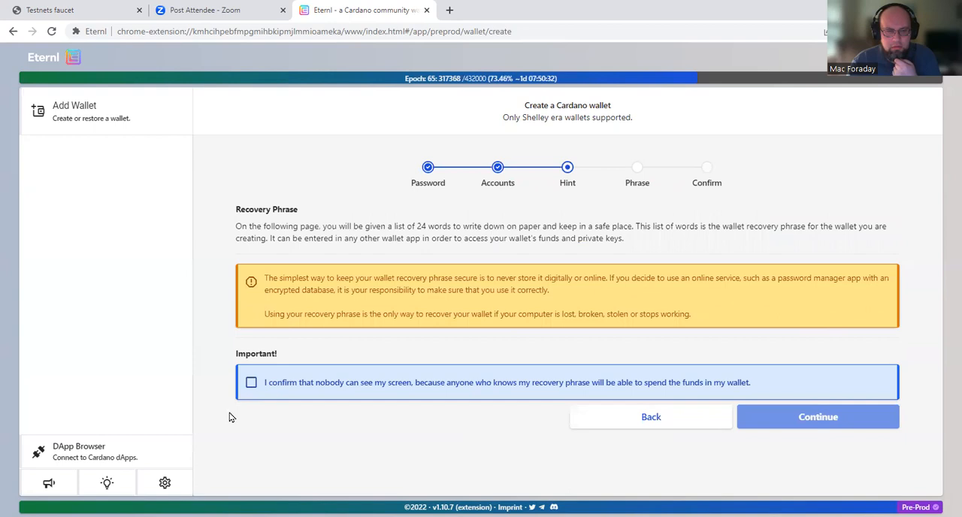
pyautogui.moveTo(308, 428)
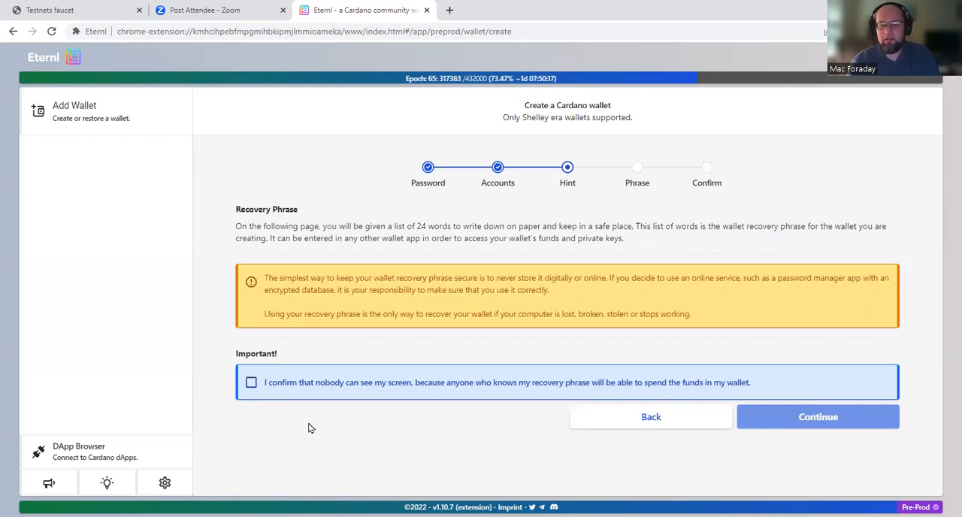
pyautogui.click(251, 383)
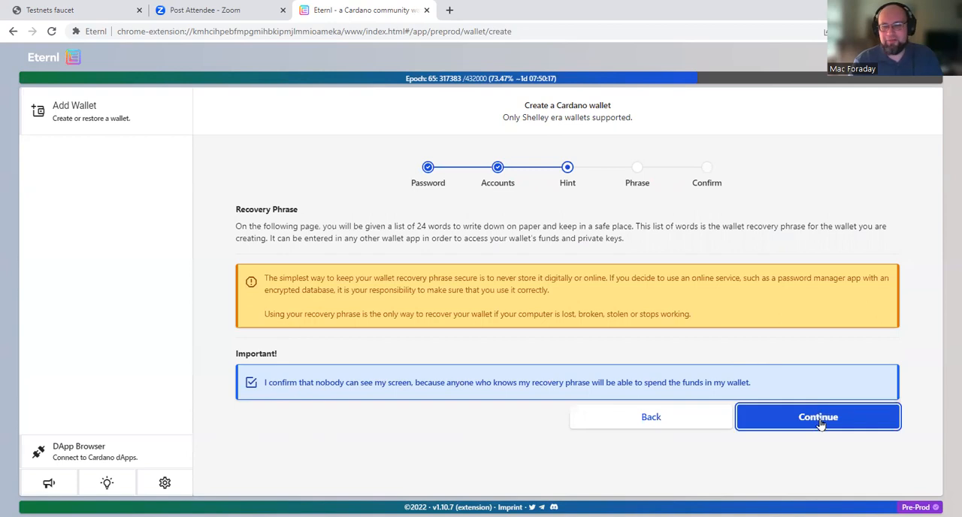
# Step: Reveal the 24-word recovery phrase, confirm it is written down, and continue
pyautogui.click(818, 417)
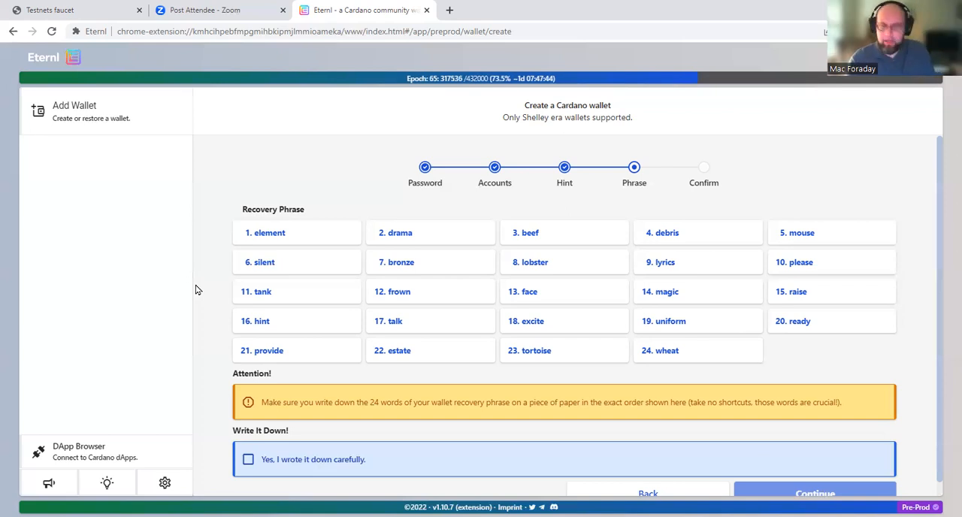
pyautogui.scroll(3)
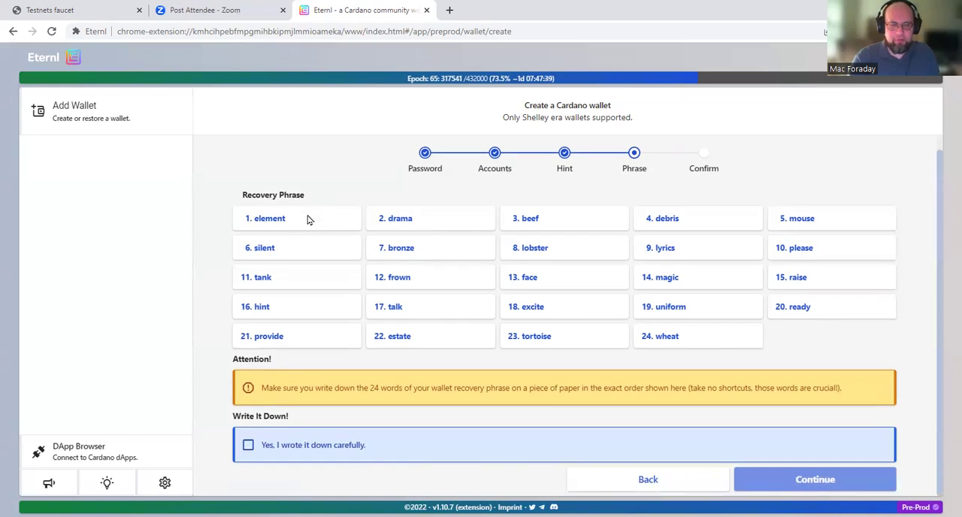
pyautogui.click(248, 444)
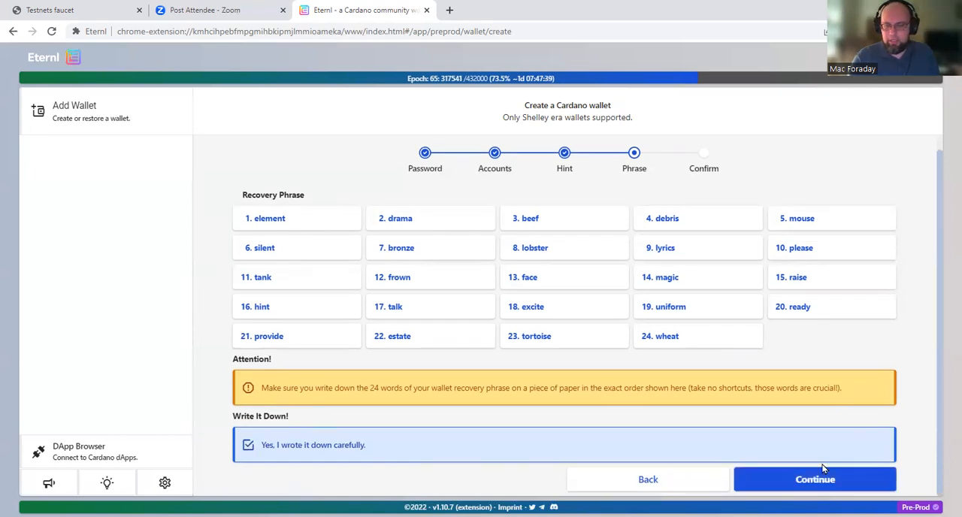
pyautogui.click(815, 478)
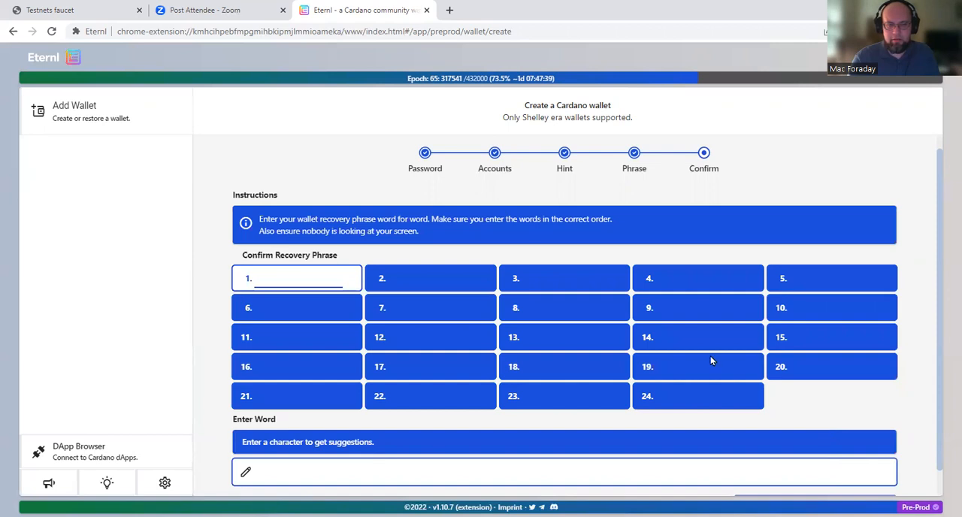
pyautogui.moveTo(323, 326)
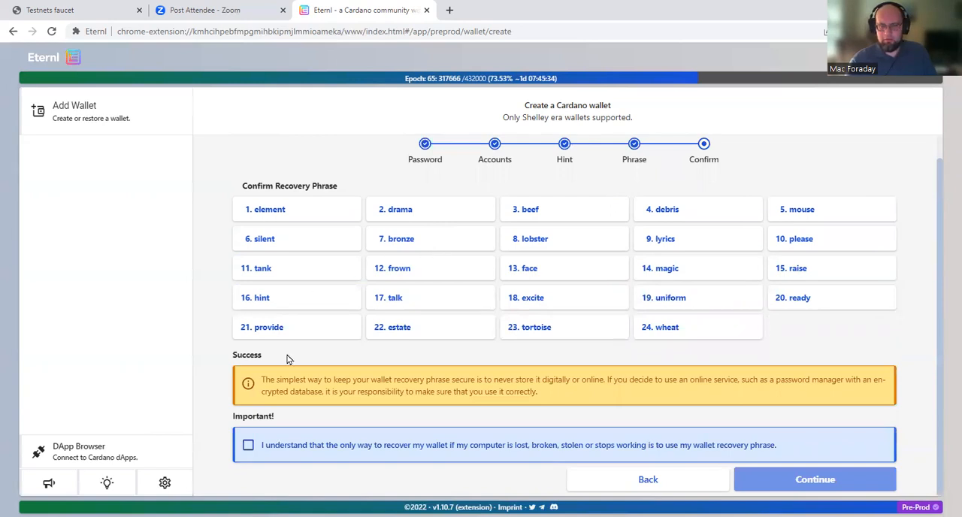
# Step: Acknowledge the phrase is the only recovery method and create the wallet
pyautogui.click(248, 444)
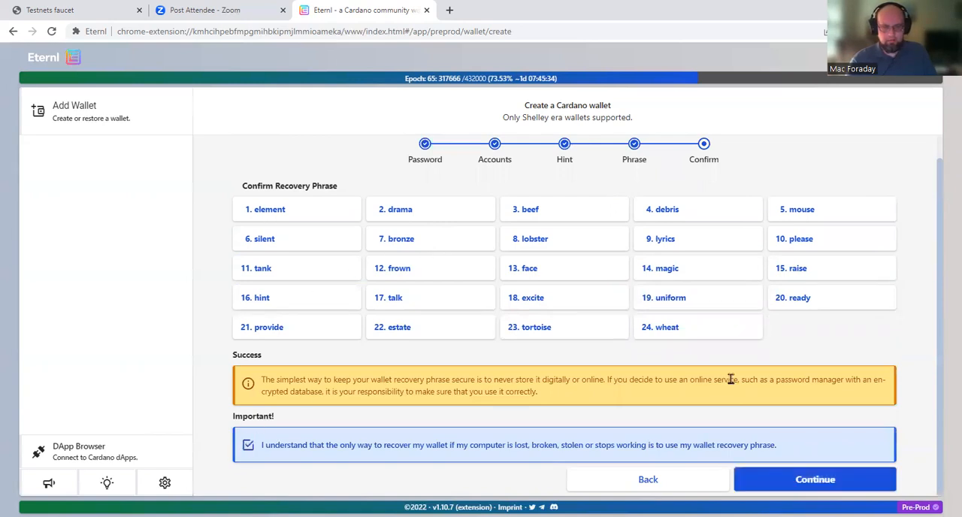
pyautogui.click(815, 478)
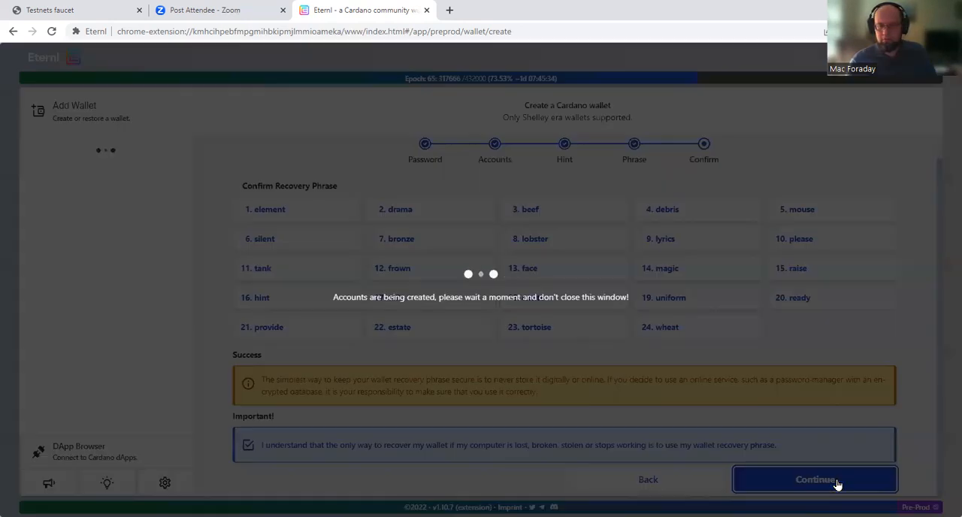
pyautogui.click(814, 479)
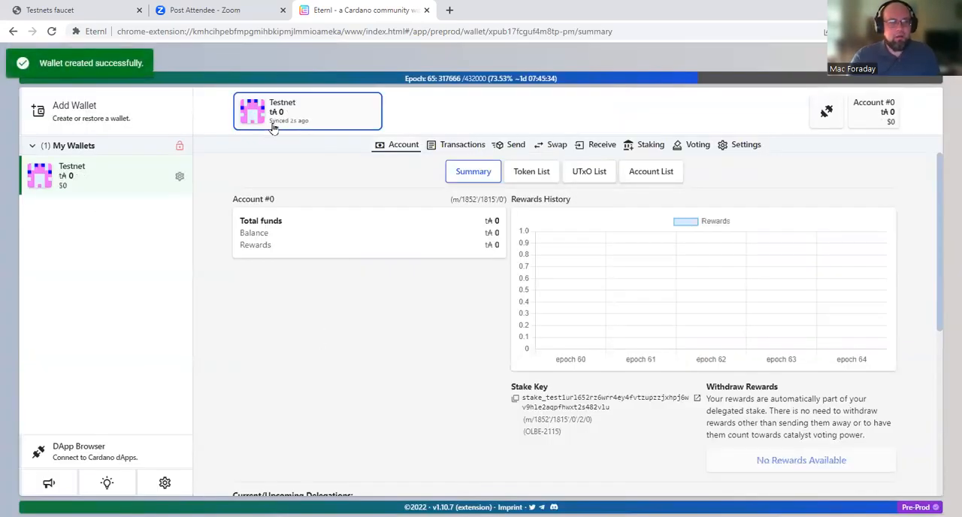
pyautogui.moveTo(255, 353)
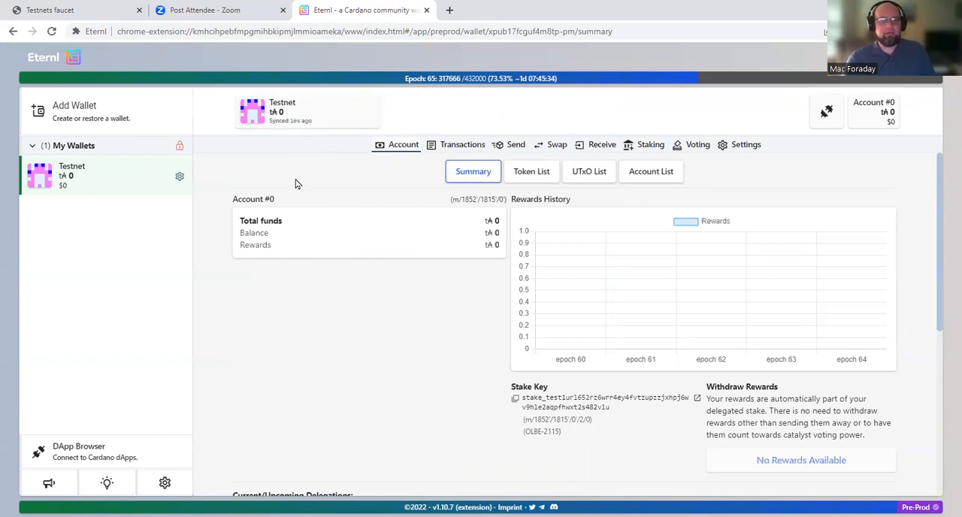
pyautogui.moveTo(315, 303)
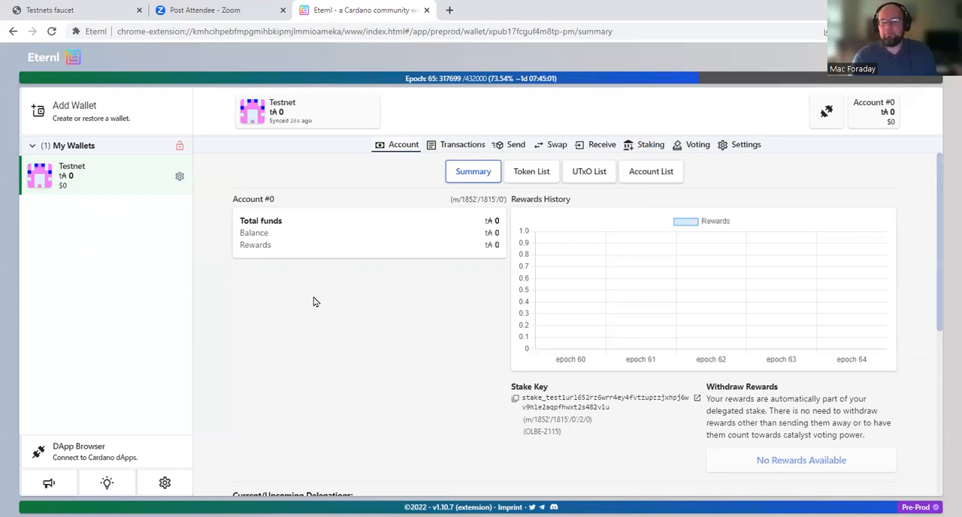
pyautogui.moveTo(770, 138)
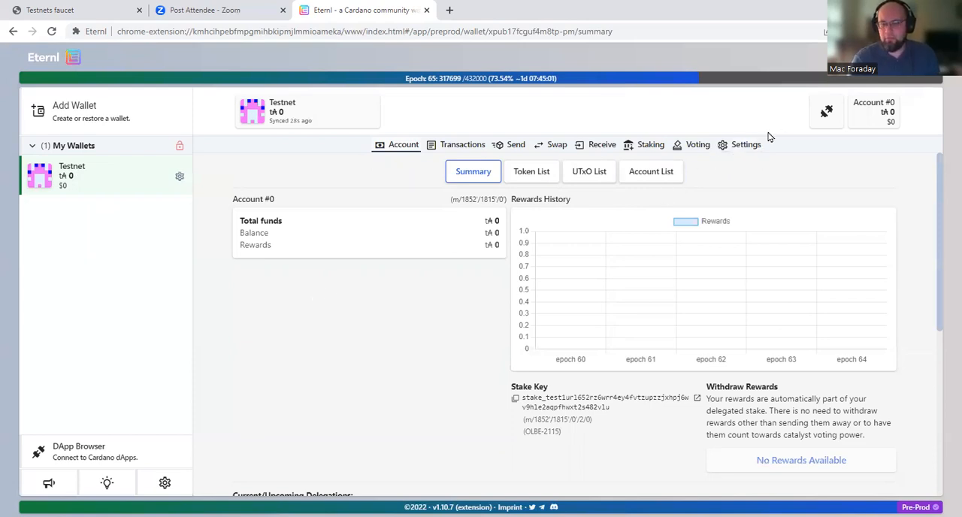
# Step: Open the Testnet wallet's Settings tab
pyautogui.click(745, 144)
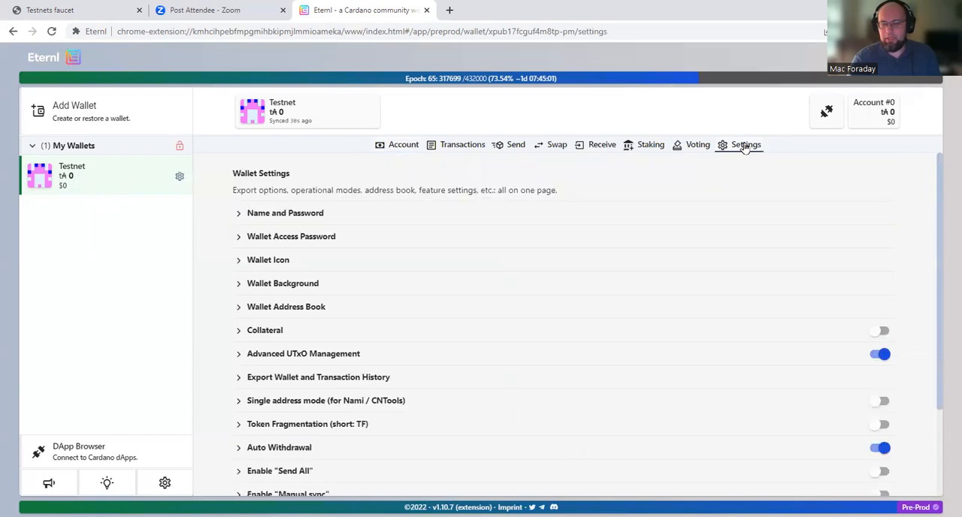
# Step: Enable 'Single address mode (for Nami / CNTools)' in Wallet Settings
pyautogui.scroll(-3)
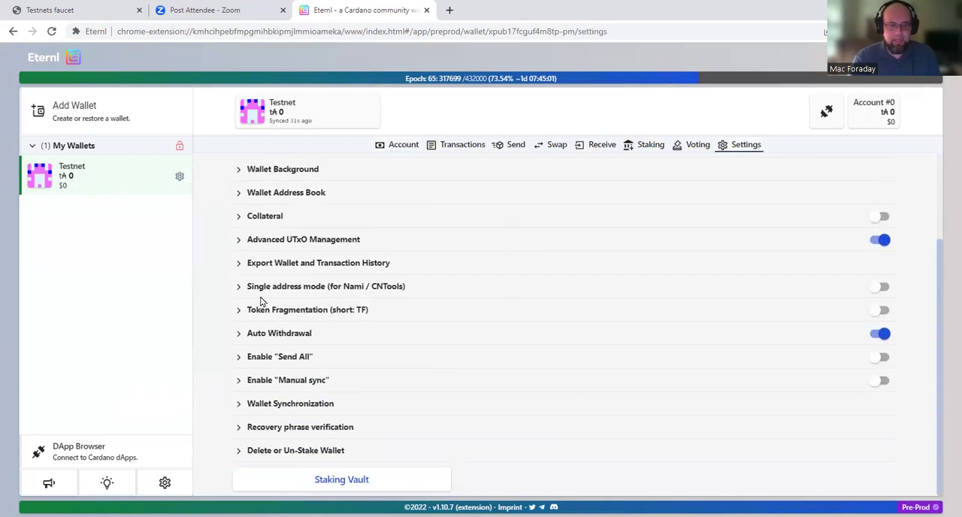
pyautogui.moveTo(341, 296)
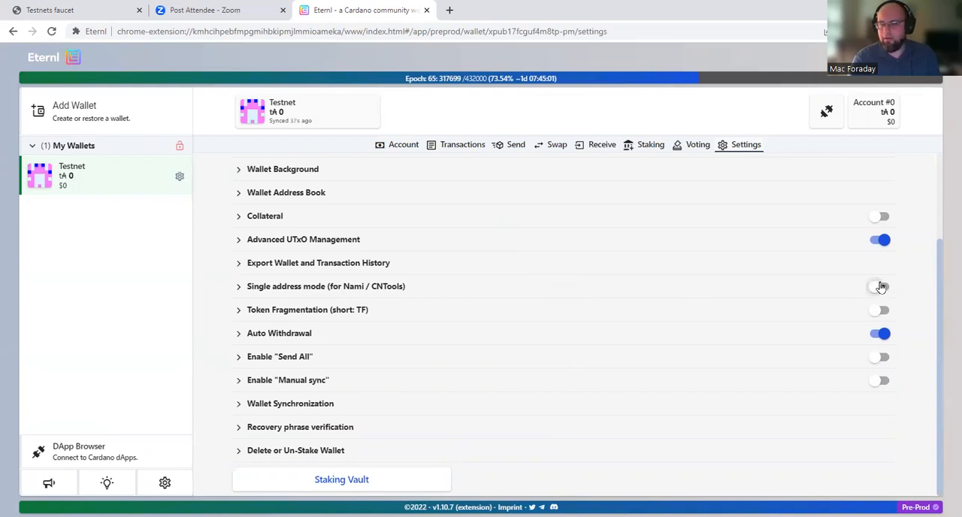
pyautogui.click(879, 287)
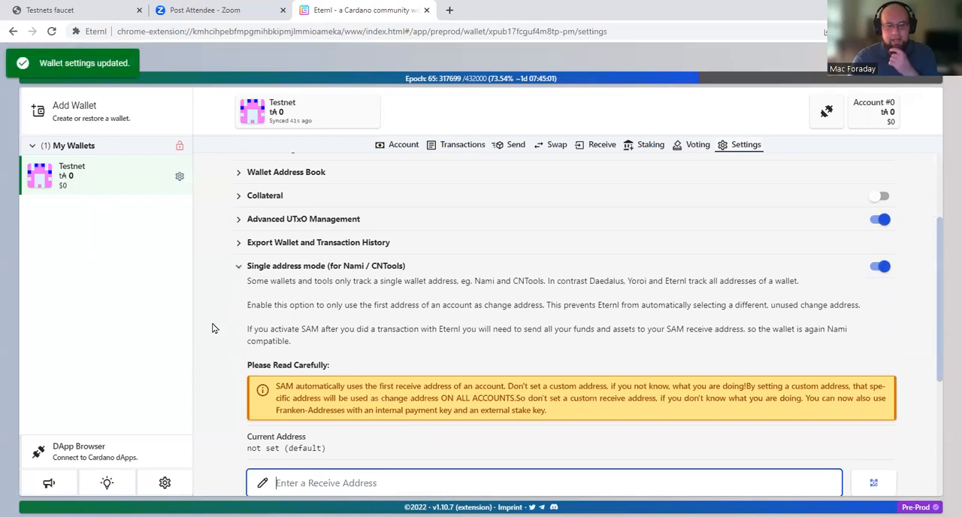
pyautogui.scroll(-3)
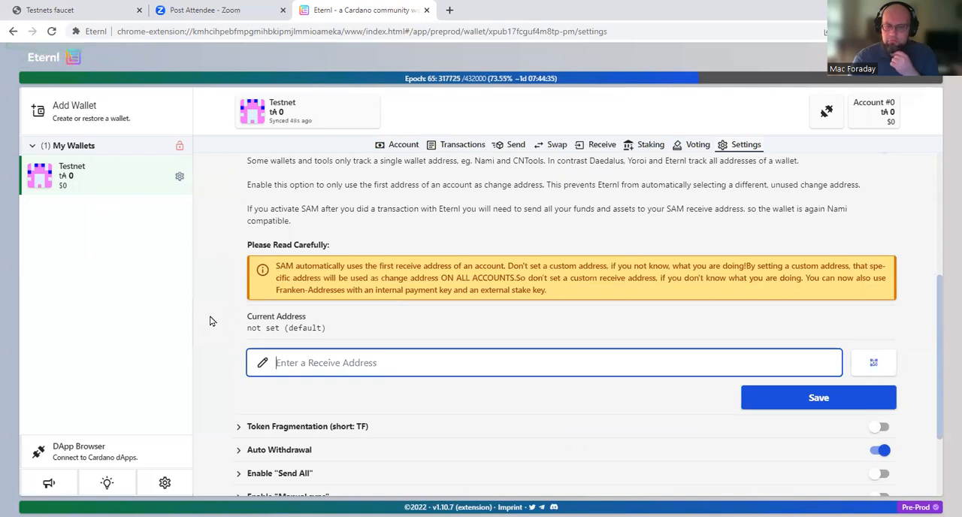
pyautogui.scroll(3)
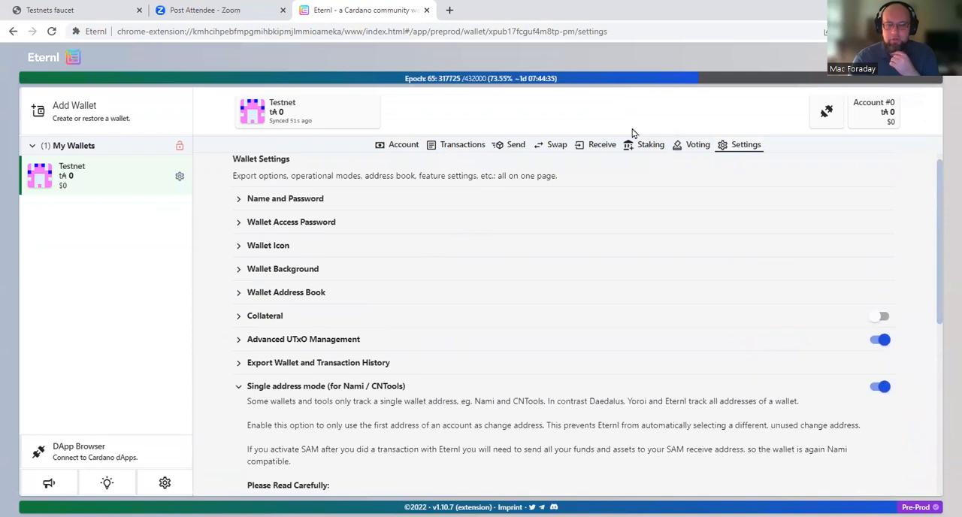
pyautogui.click(602, 144)
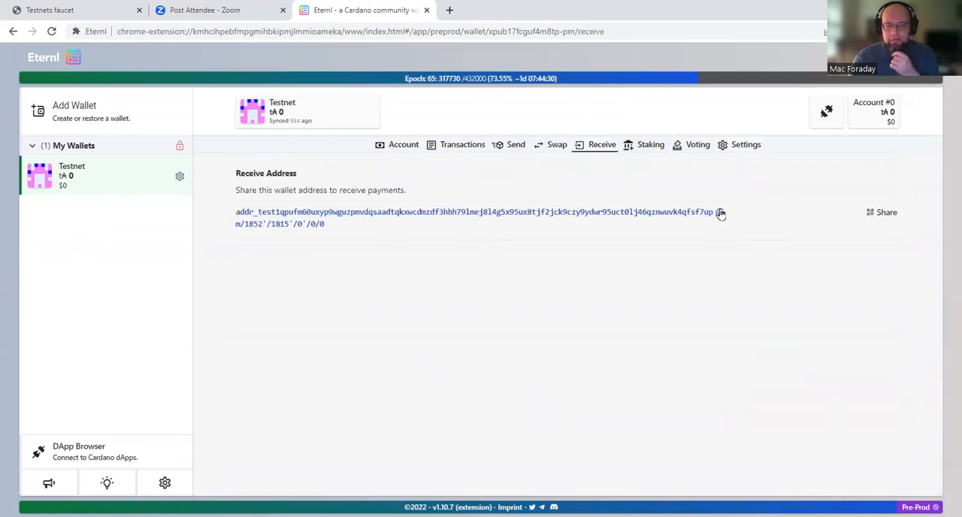
# Step: Copy the receive address and bring up paste options in the settings address field
pyautogui.click(718, 212)
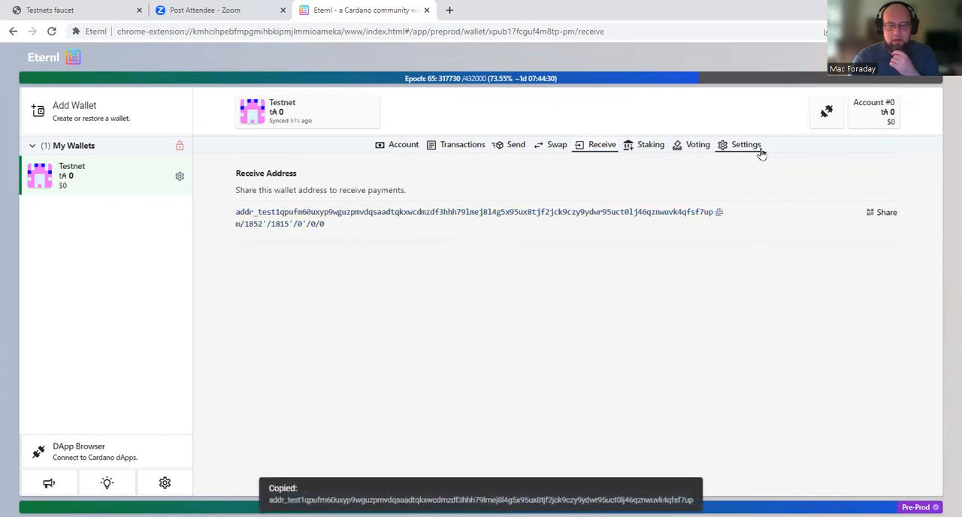
pyautogui.click(745, 144)
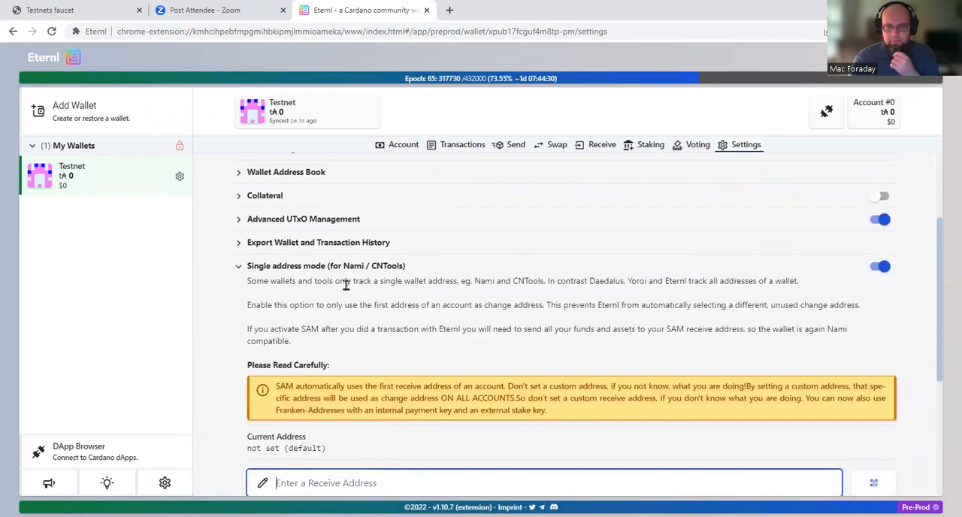
pyautogui.rightClick(345, 483)
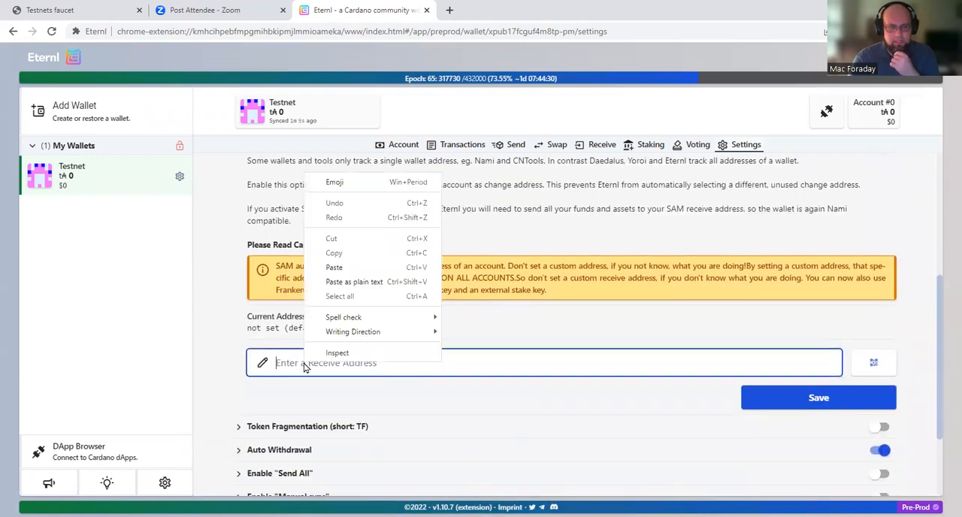
# Step: Paste the copied receive address as the single address and save it
pyautogui.click(334, 267)
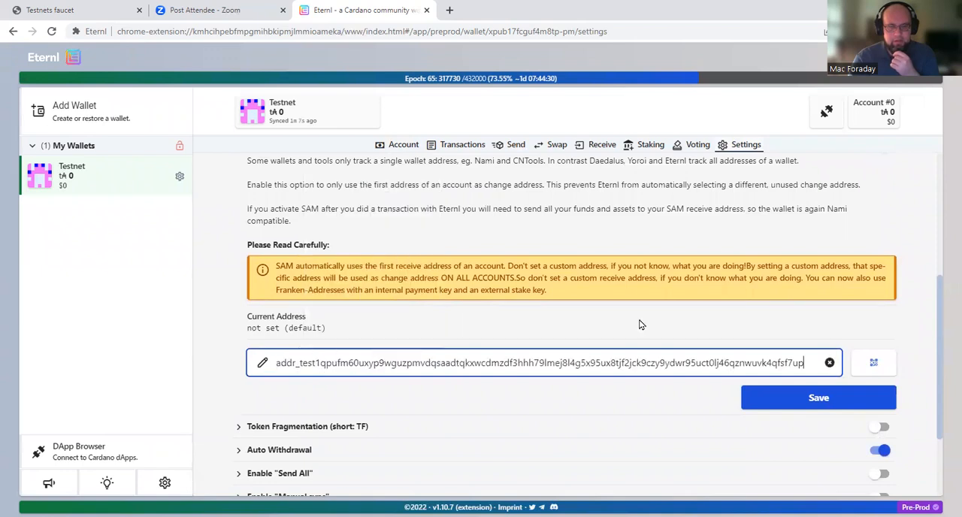
pyautogui.moveTo(575, 397)
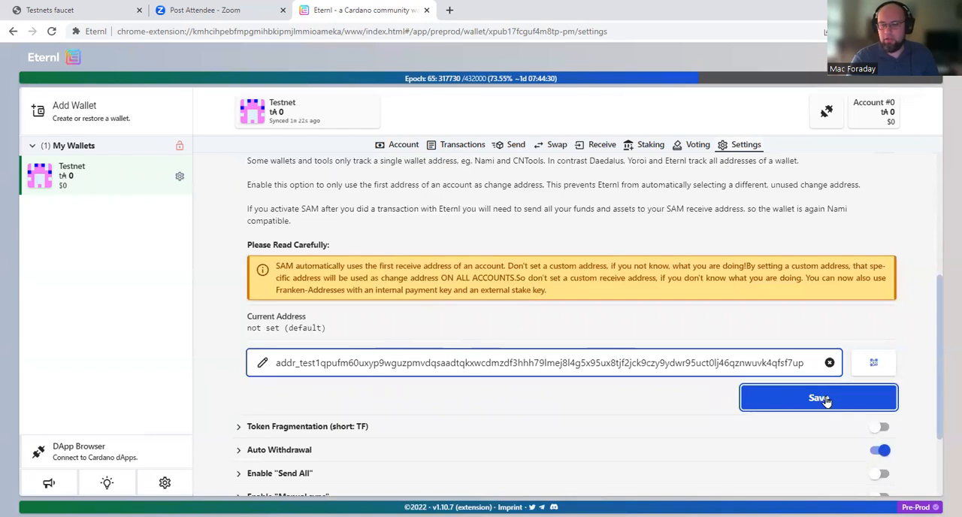
pyautogui.click(817, 398)
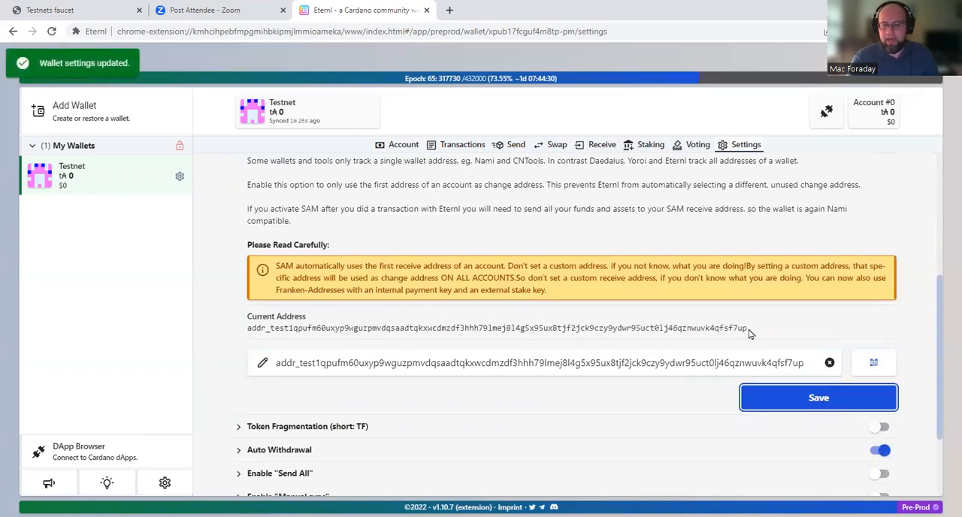
pyautogui.moveTo(518, 327)
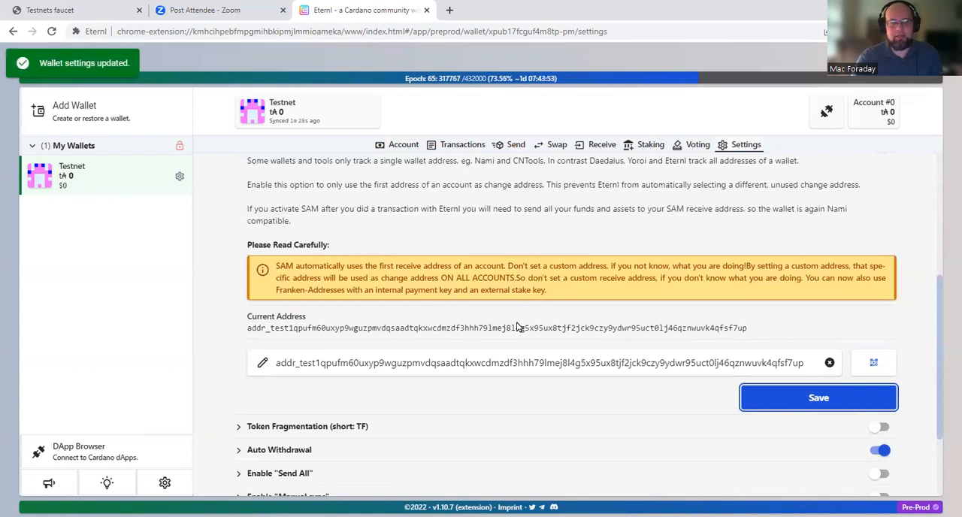
pyautogui.scroll(3)
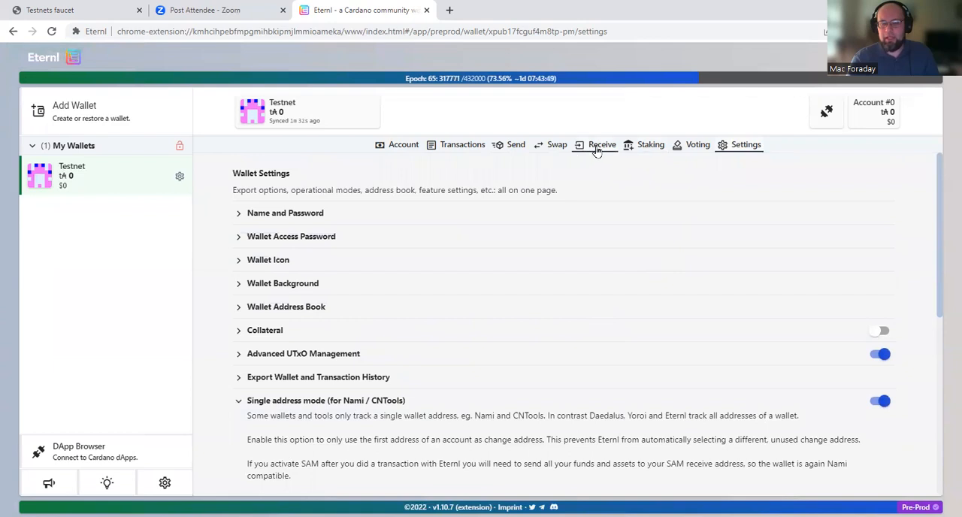
# Step: Show the Testnet wallet's receive address on the Receive page
pyautogui.click(602, 144)
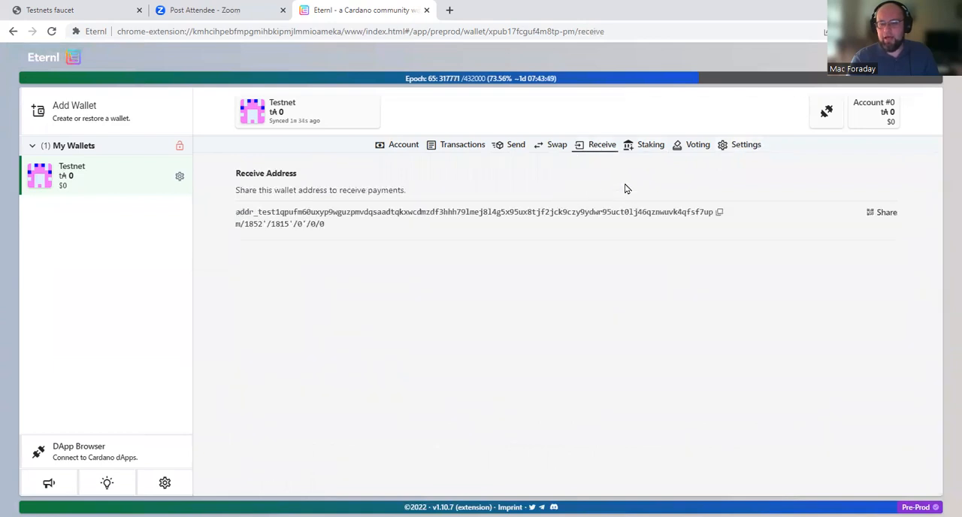
pyautogui.moveTo(566, 263)
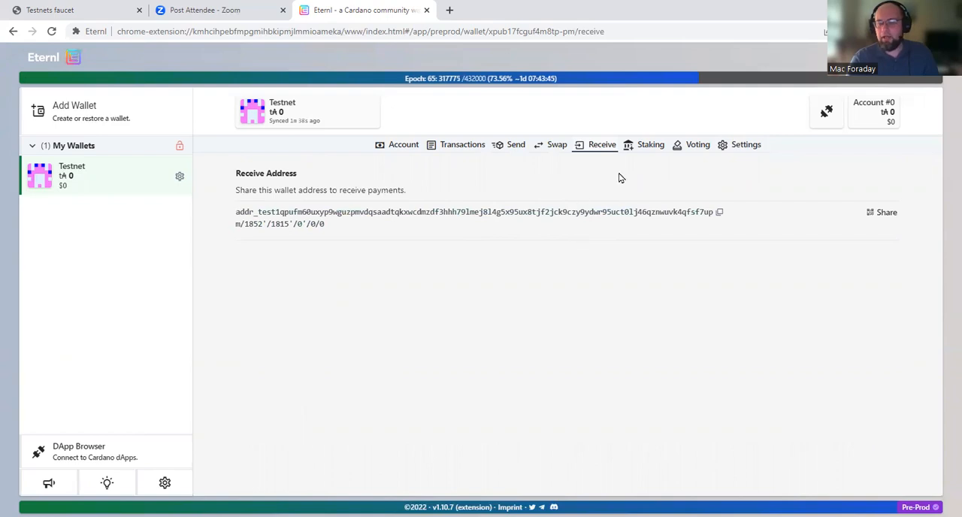
pyautogui.moveTo(475, 183)
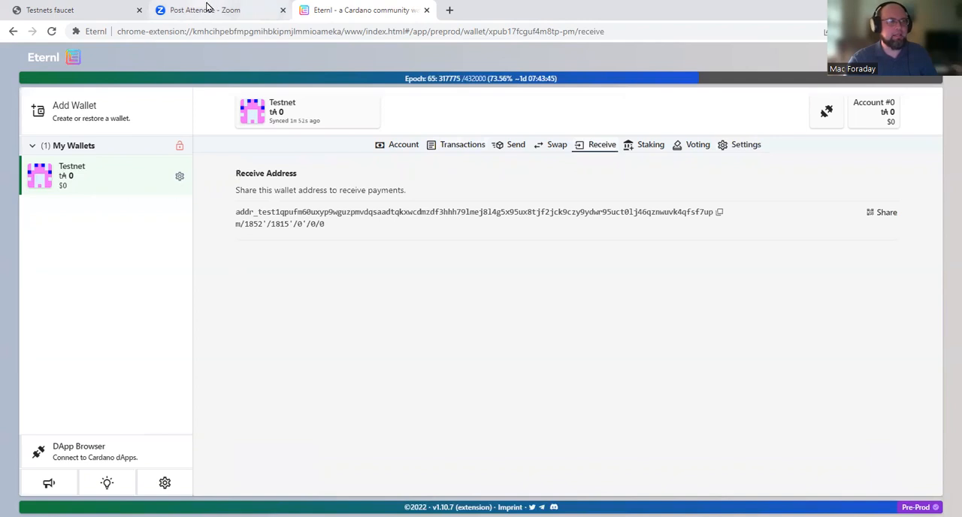
# Step: On the Testnets faucet page, choose Preprod Testnet as the faucet environment
pyautogui.click(75, 9)
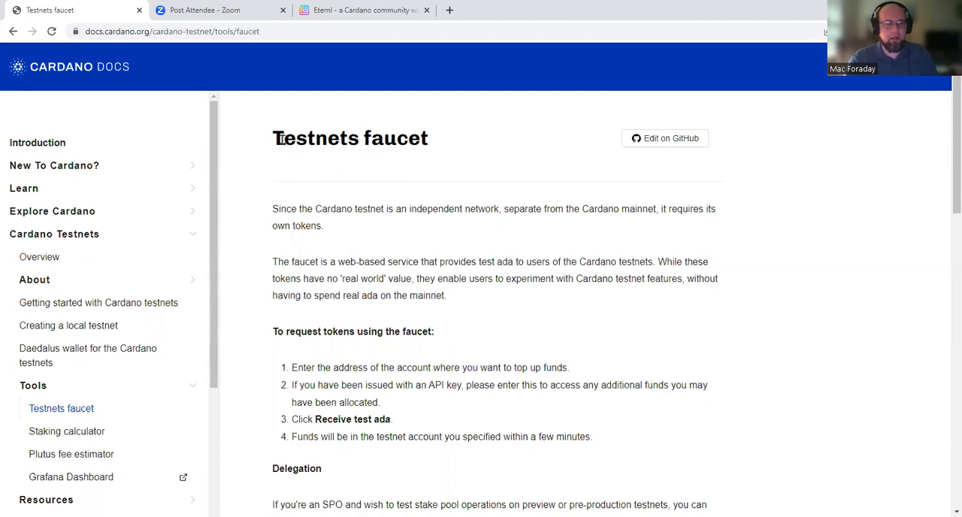
pyautogui.scroll(-3)
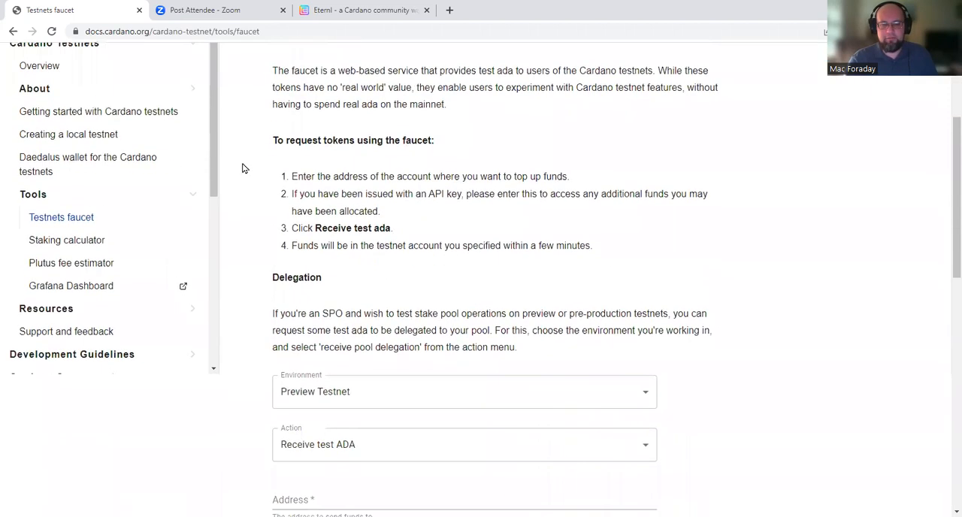
pyautogui.scroll(-3)
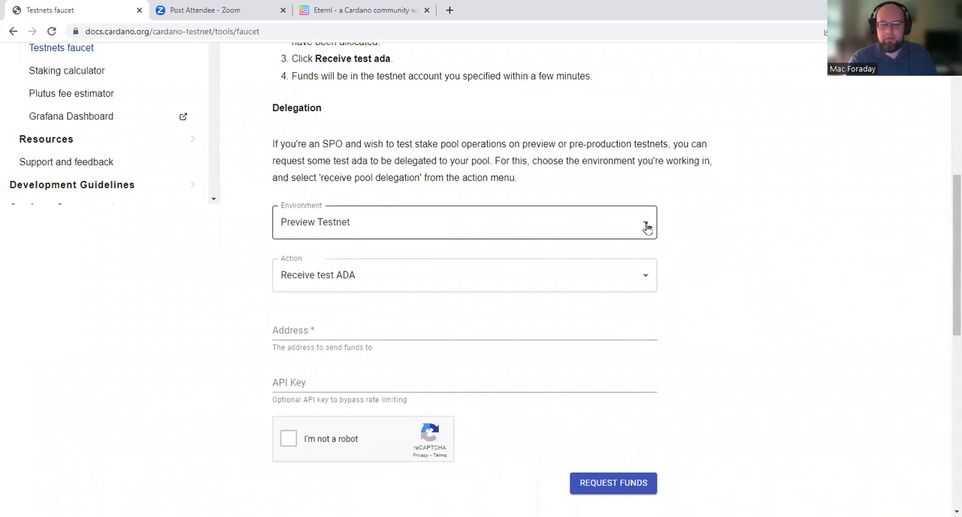
pyautogui.click(646, 222)
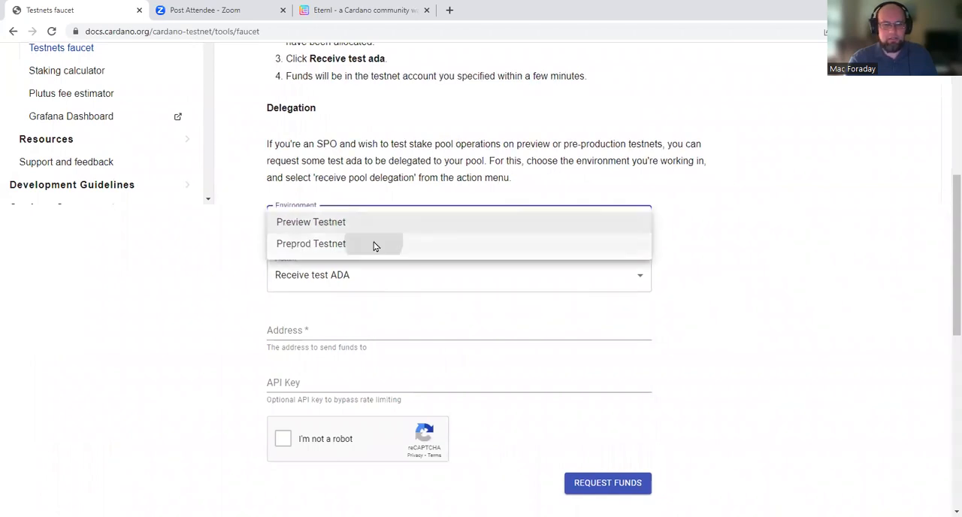
pyautogui.click(310, 243)
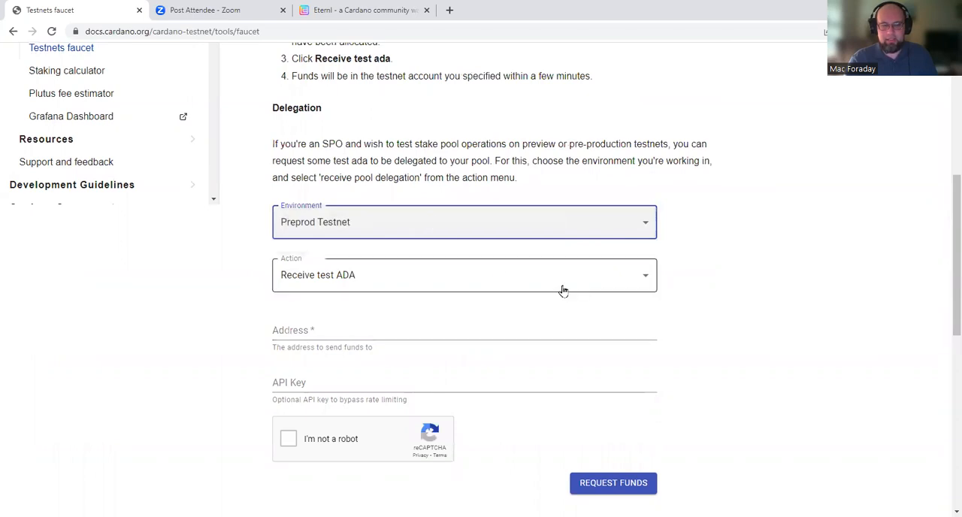
pyautogui.moveTo(423, 289)
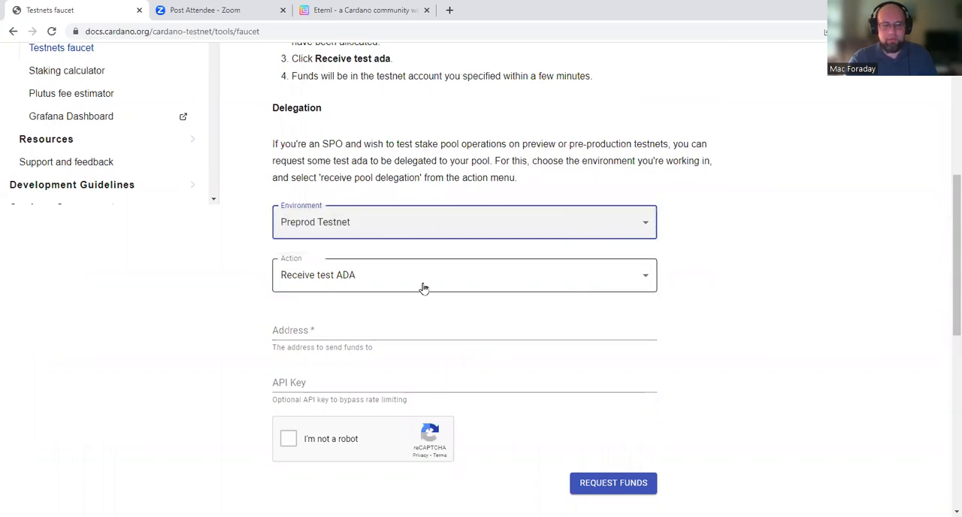
pyautogui.scroll(-3)
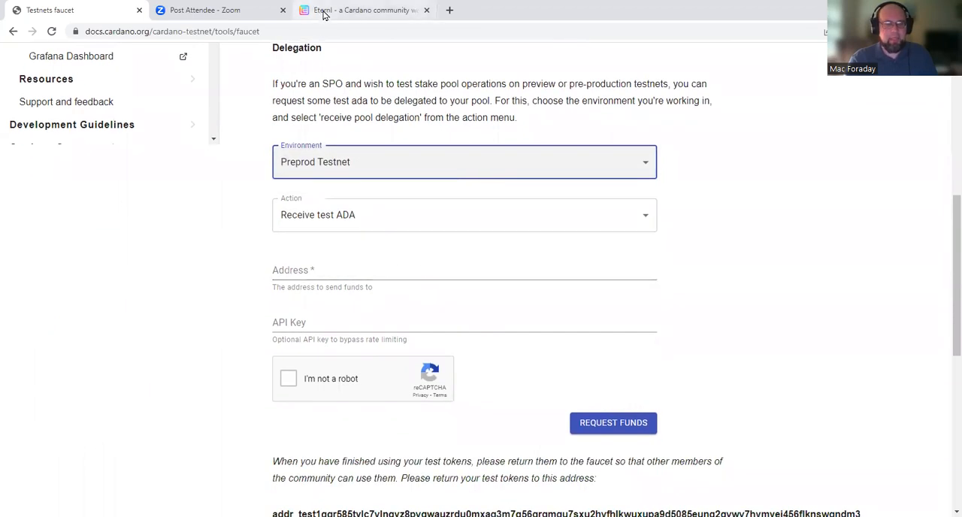
# Step: Paste the wallet address, pass the robot check, request test ADA, and return to Eternl
pyautogui.rightClick(323, 274)
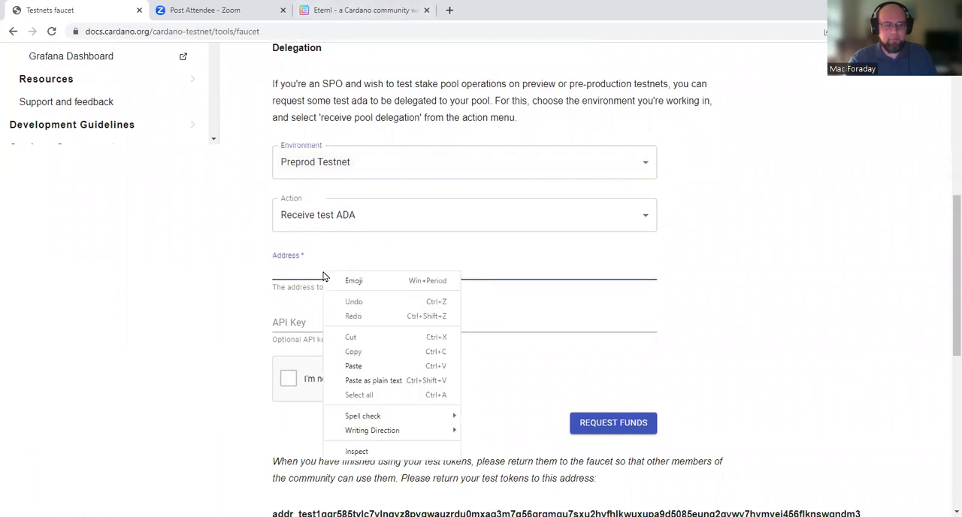
pyautogui.click(353, 366)
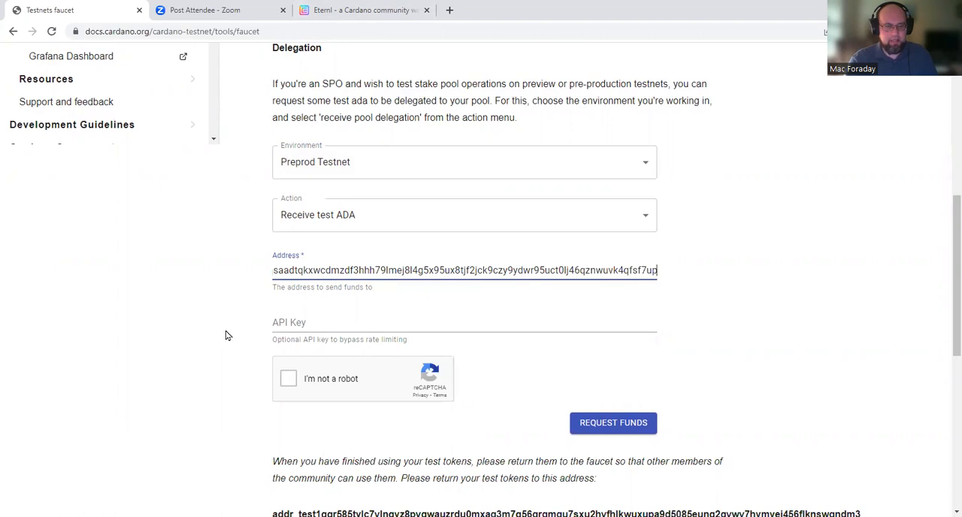
pyautogui.moveTo(293, 351)
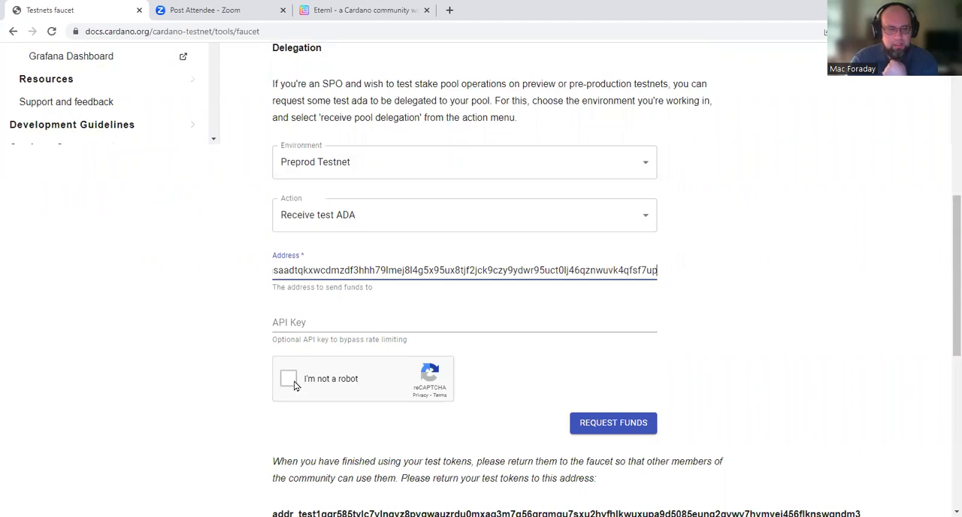
pyautogui.click(287, 378)
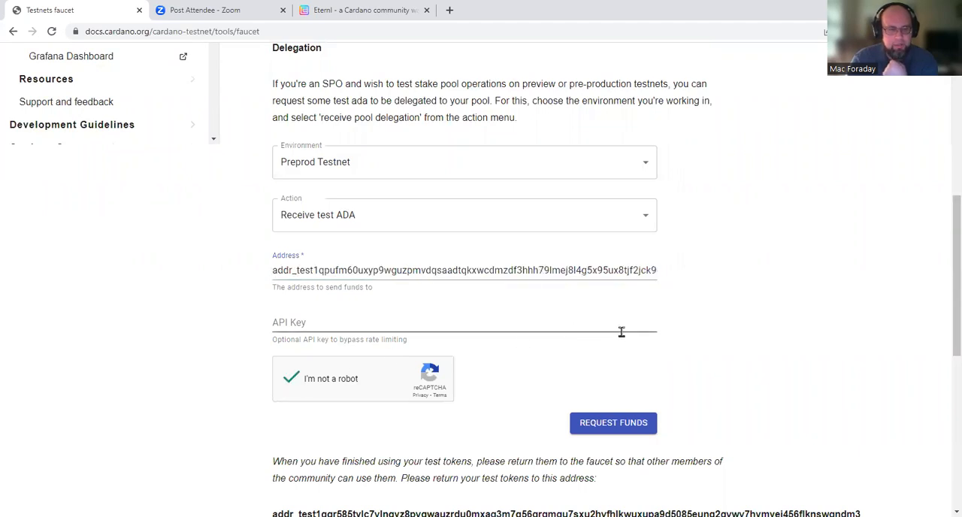
pyautogui.scroll(-3)
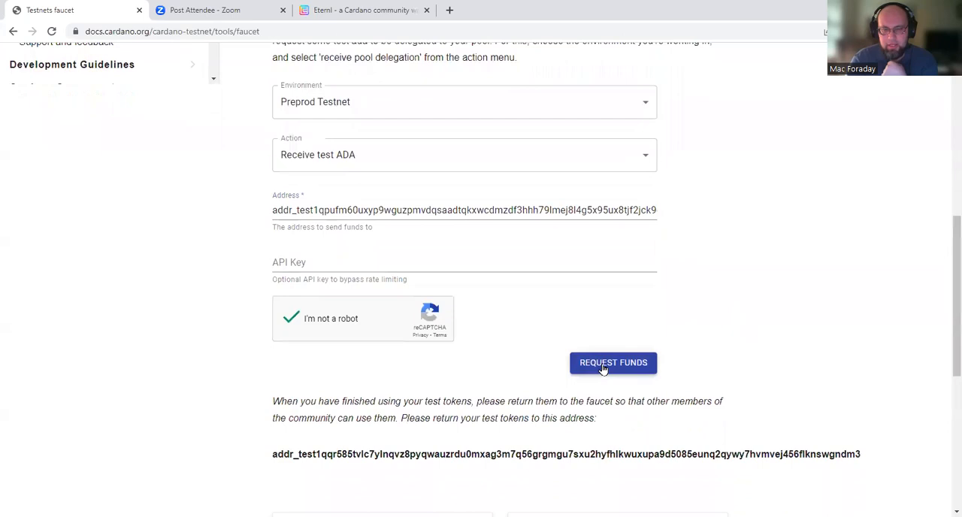
pyautogui.click(613, 362)
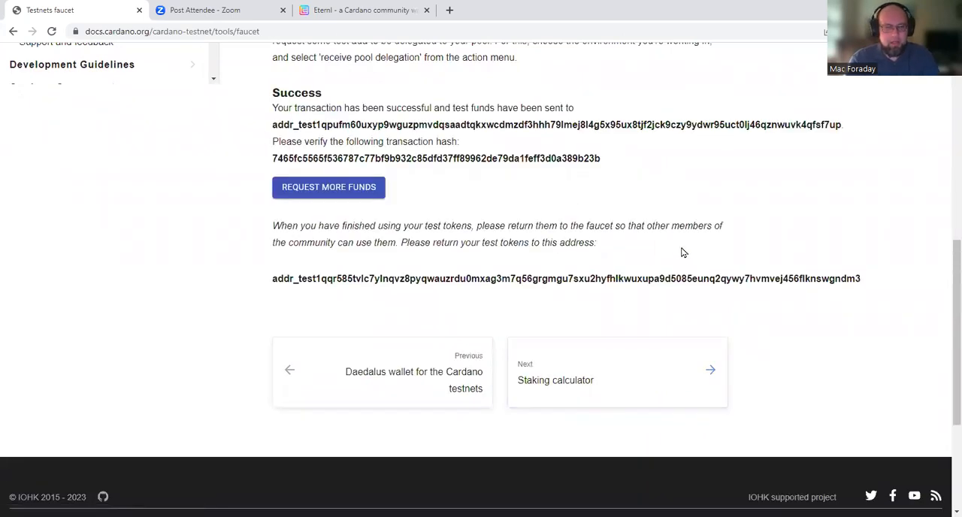
pyautogui.scroll(3)
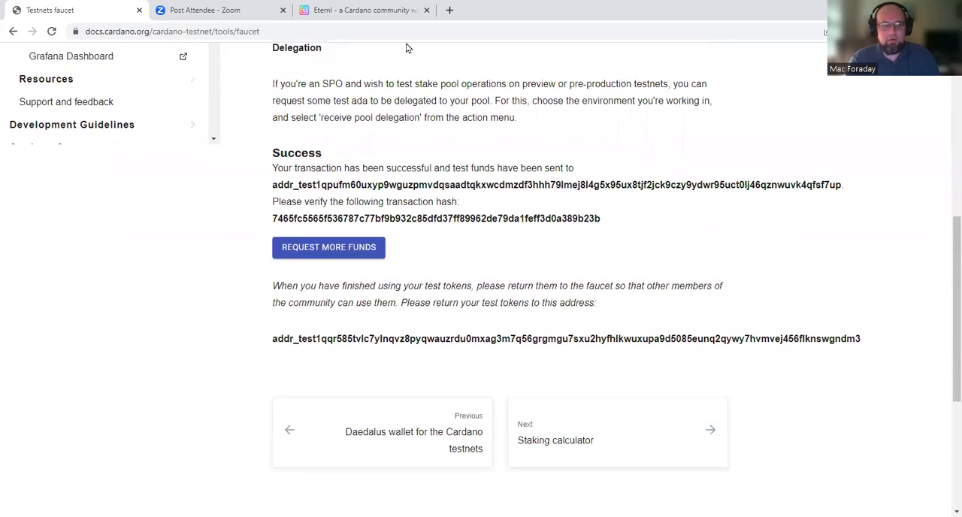
pyautogui.click(360, 10)
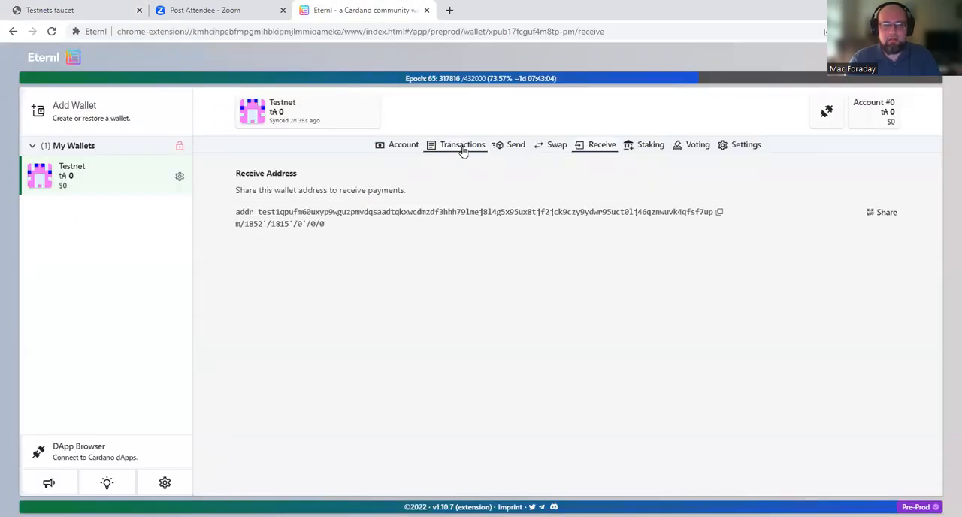
# Step: View the Testnet wallet's transaction history for the 10,000 tADA faucet deposit
pyautogui.click(463, 144)
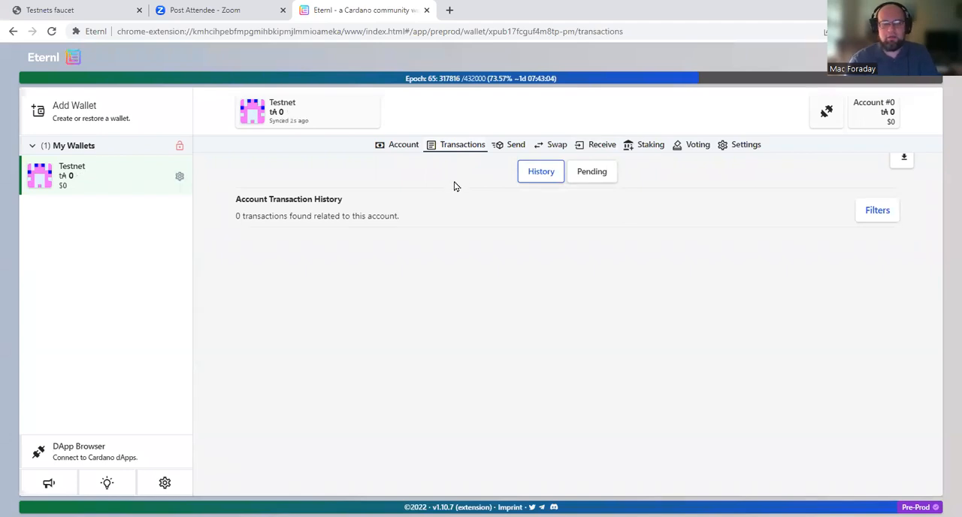
pyautogui.moveTo(520, 316)
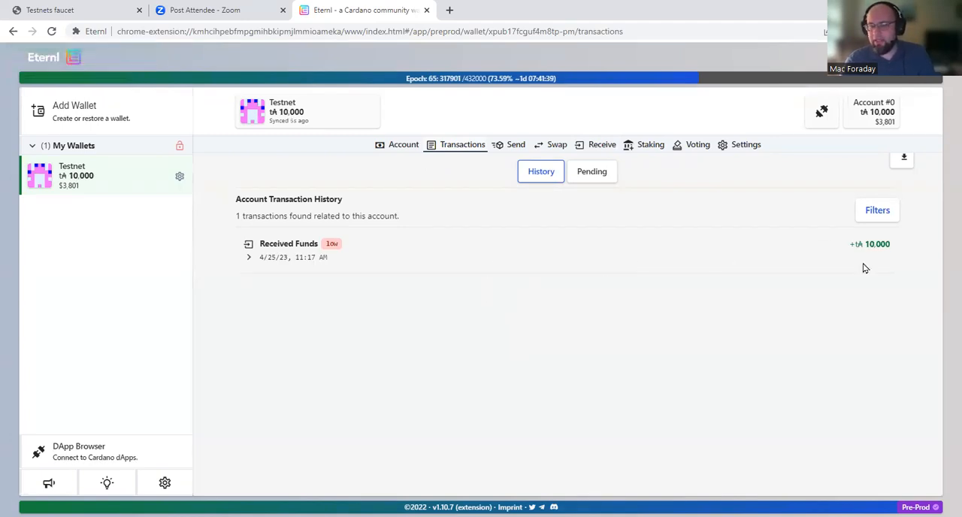
pyautogui.moveTo(808, 248)
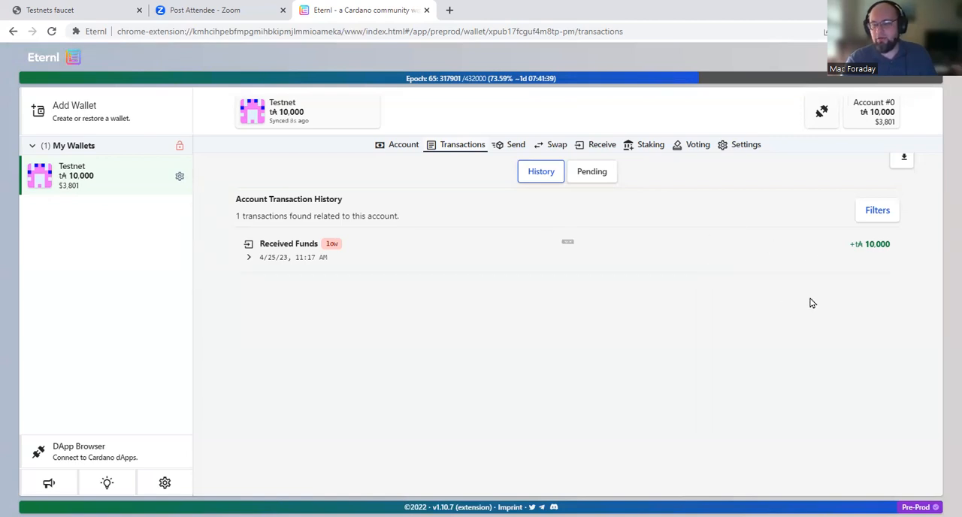
pyautogui.moveTo(531, 249)
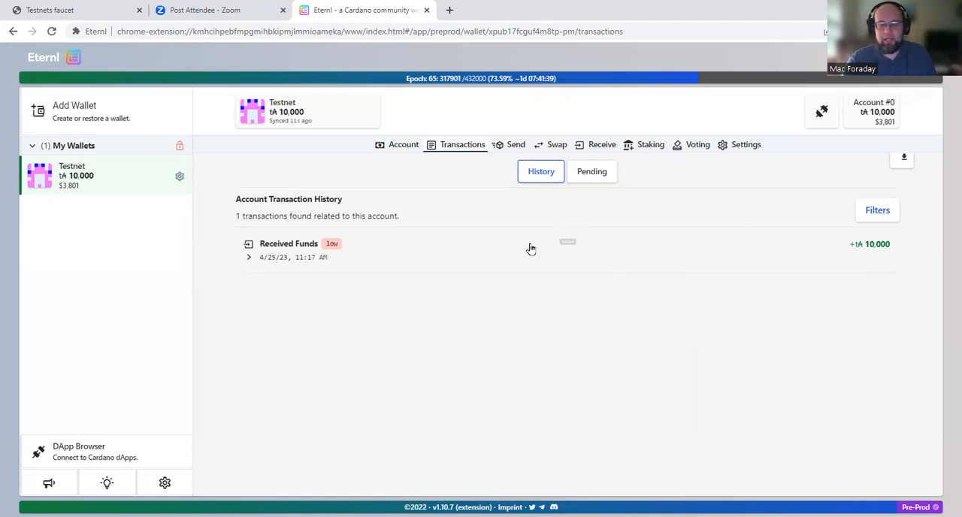
pyautogui.moveTo(594, 322)
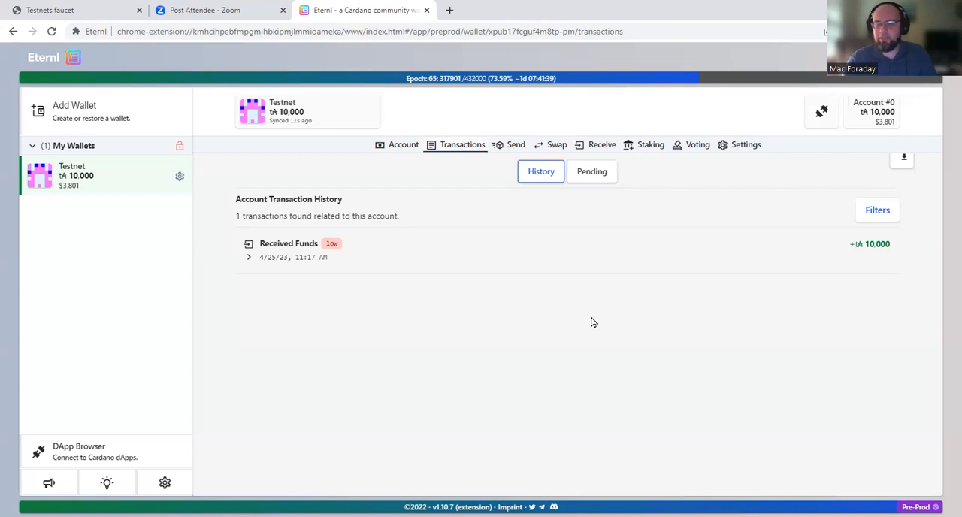
pyautogui.moveTo(298, 174)
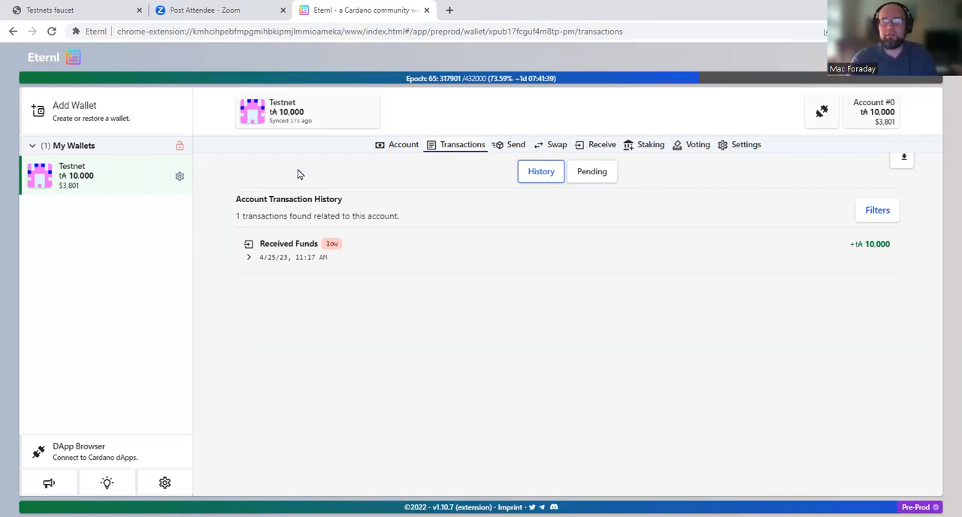
pyautogui.moveTo(678, 158)
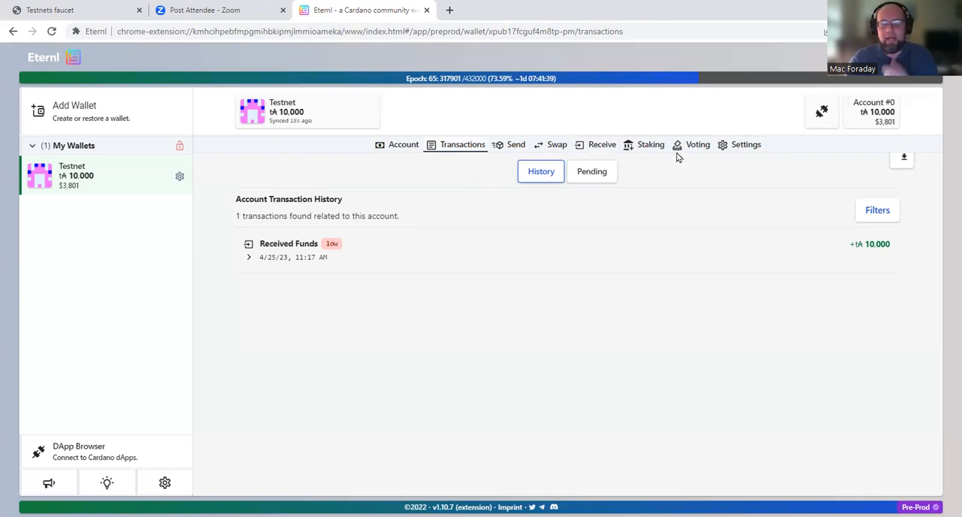
# Step: Expand the Collateral section in the Testnet wallet's settings
pyautogui.click(740, 144)
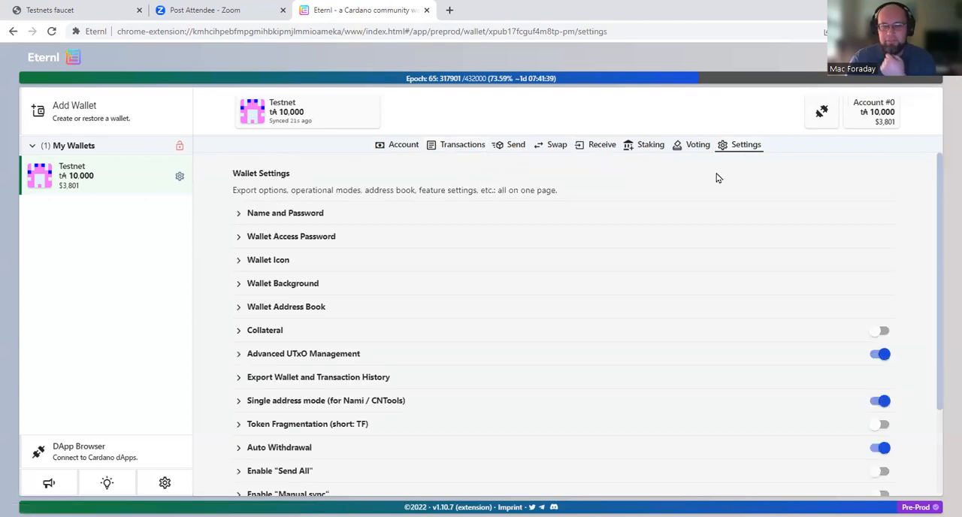
pyautogui.scroll(-3)
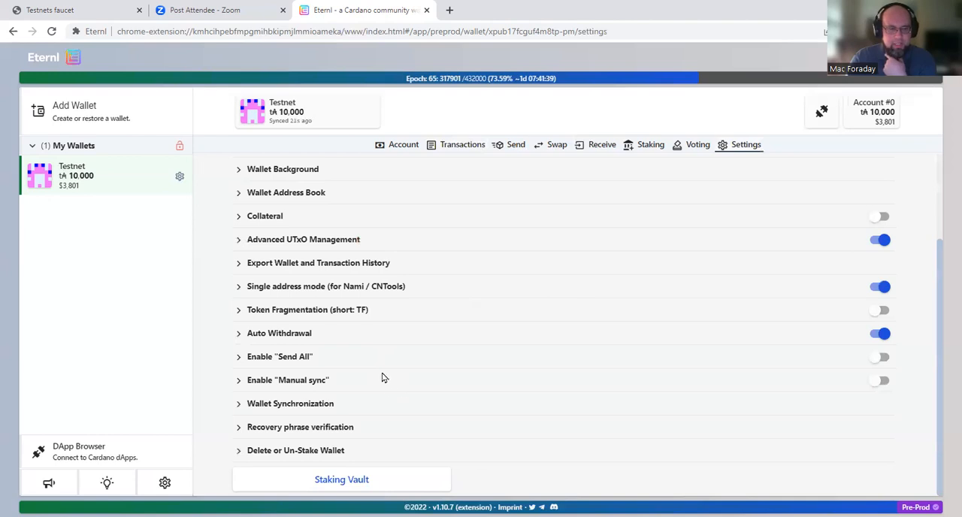
pyautogui.moveTo(325, 304)
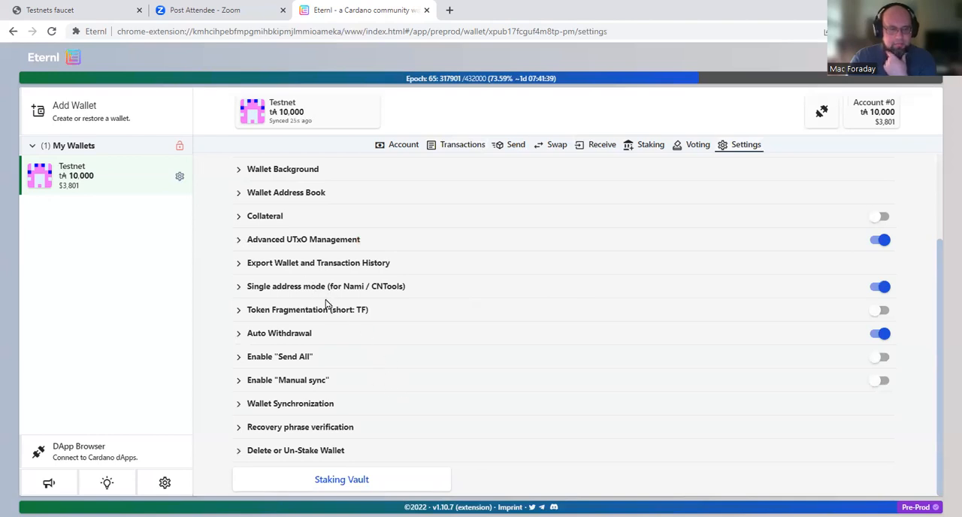
pyautogui.moveTo(300, 237)
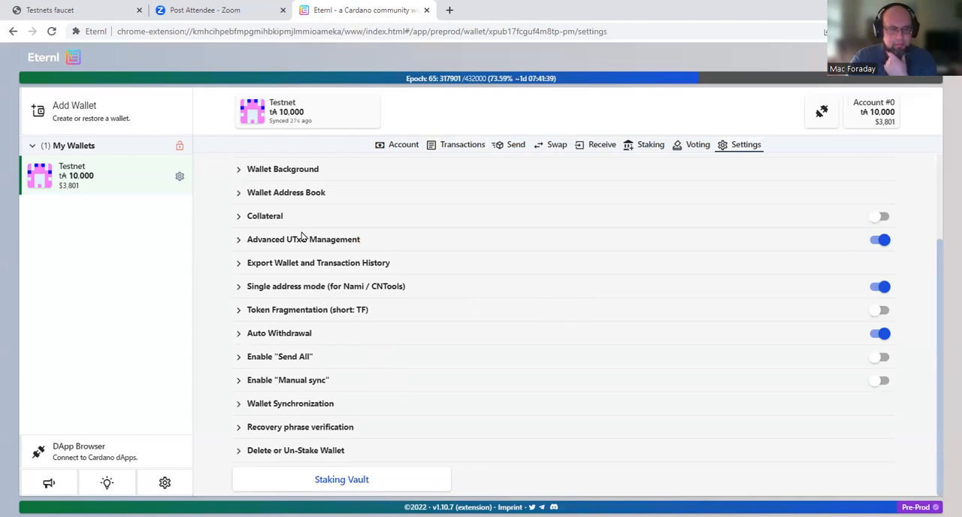
pyautogui.click(264, 215)
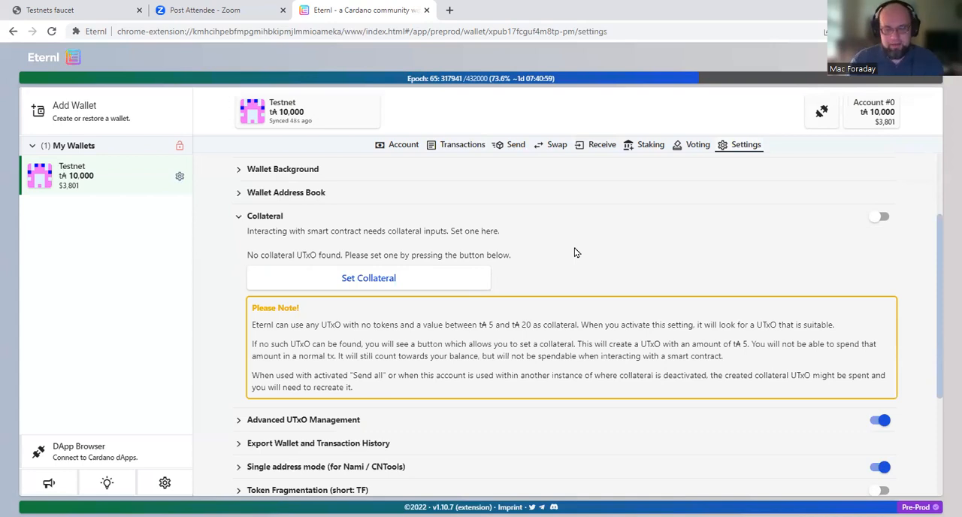
pyautogui.moveTo(569, 229)
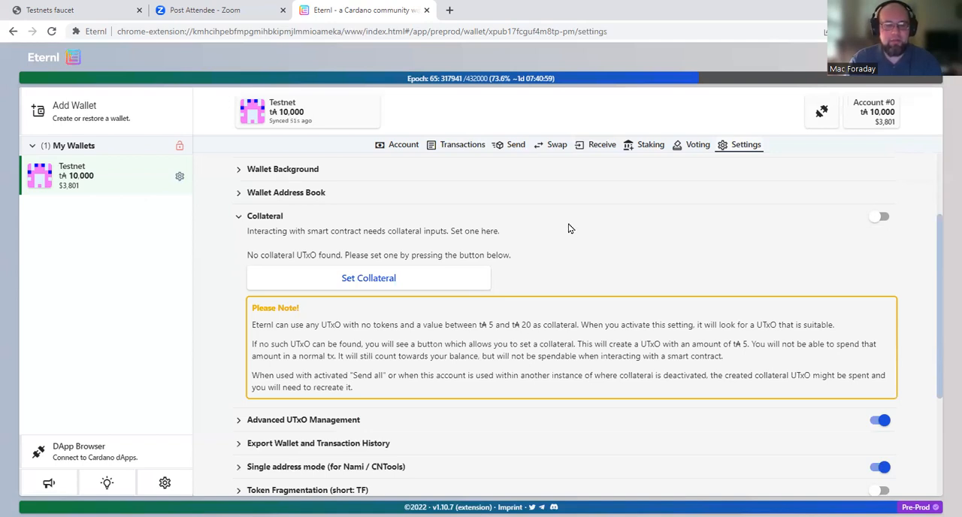
pyautogui.moveTo(363, 287)
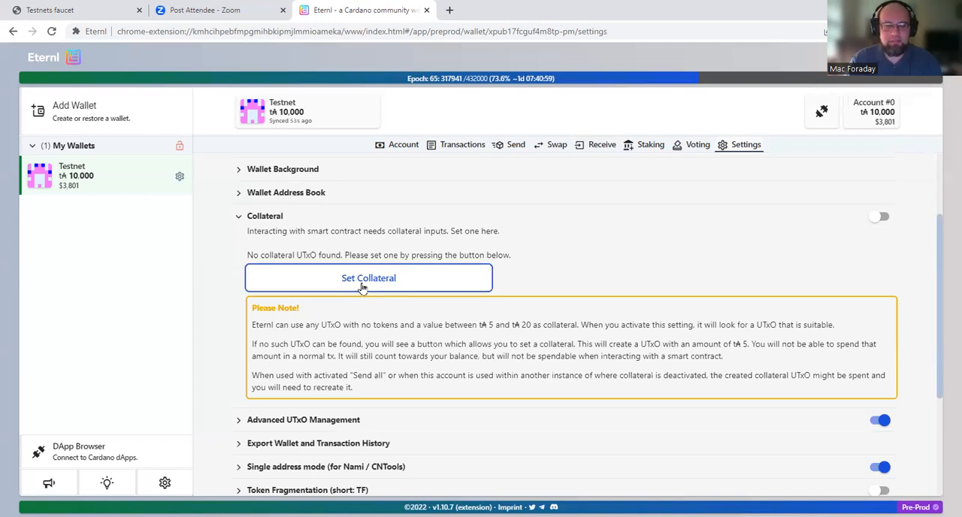
pyautogui.moveTo(606, 268)
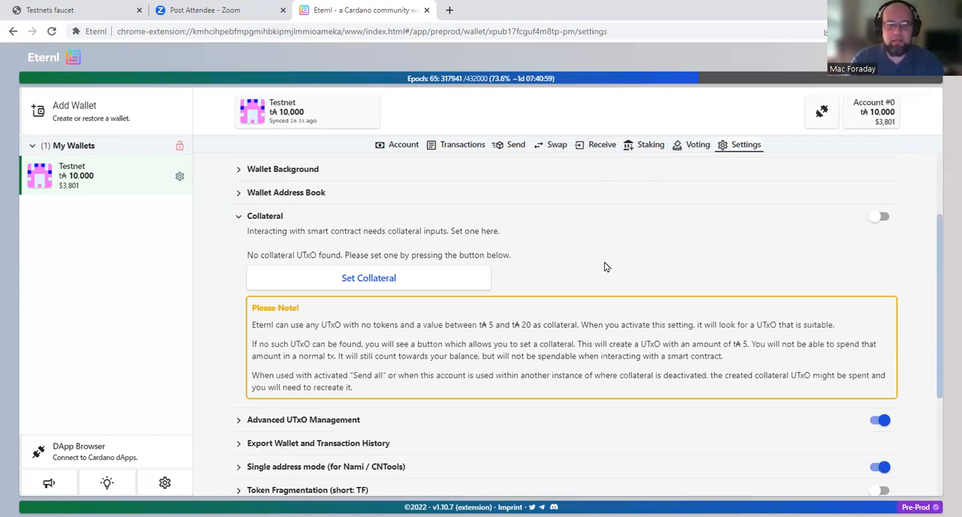
# Step: Sign and submit a 5 tADA collateral transaction with the spending password, then view history
pyautogui.click(368, 278)
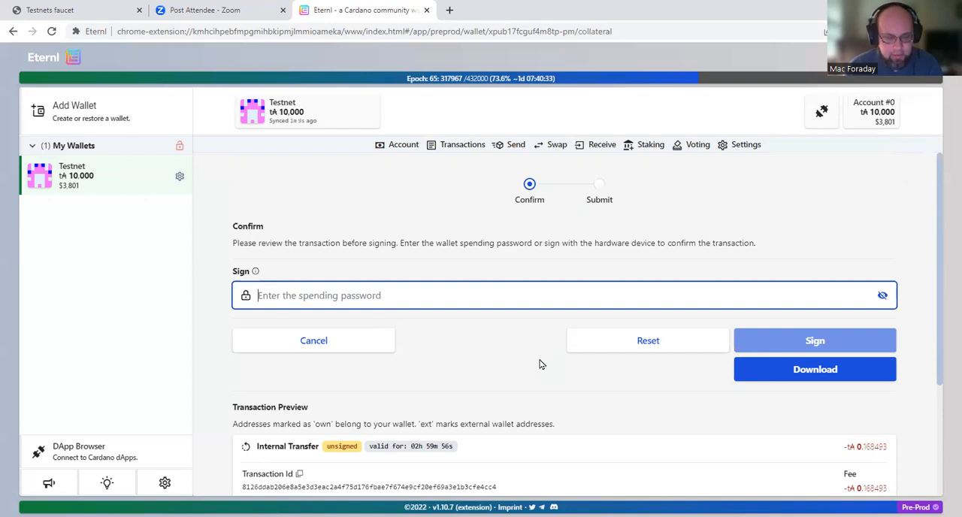
pyautogui.write('••')
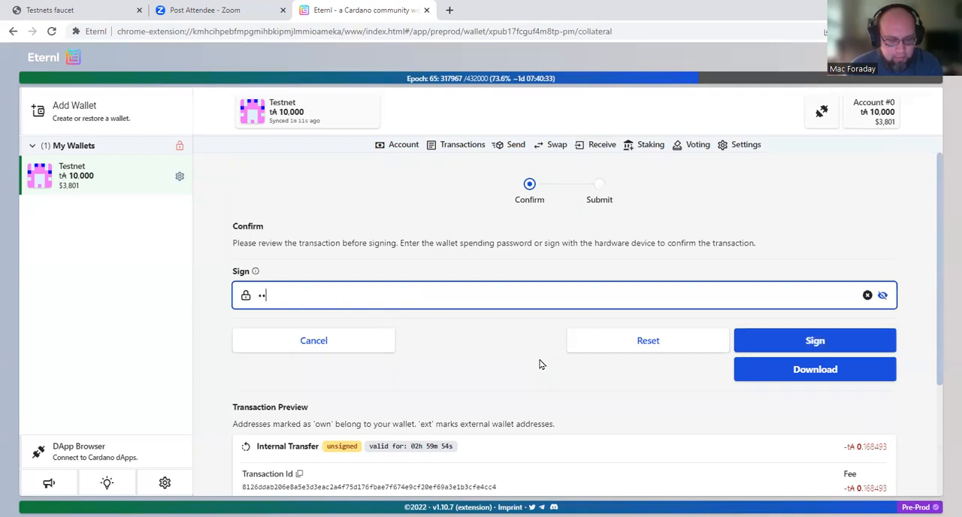
pyautogui.write('•••••')
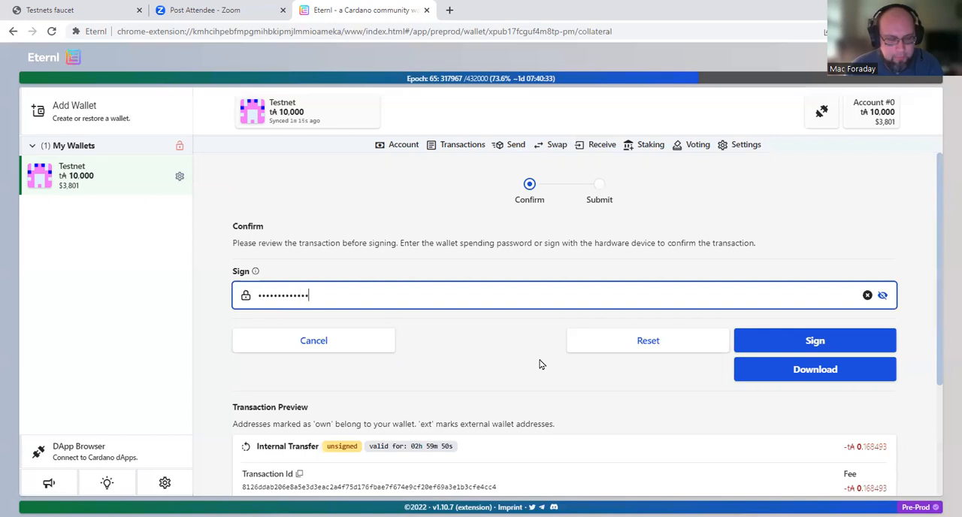
pyautogui.write('•••')
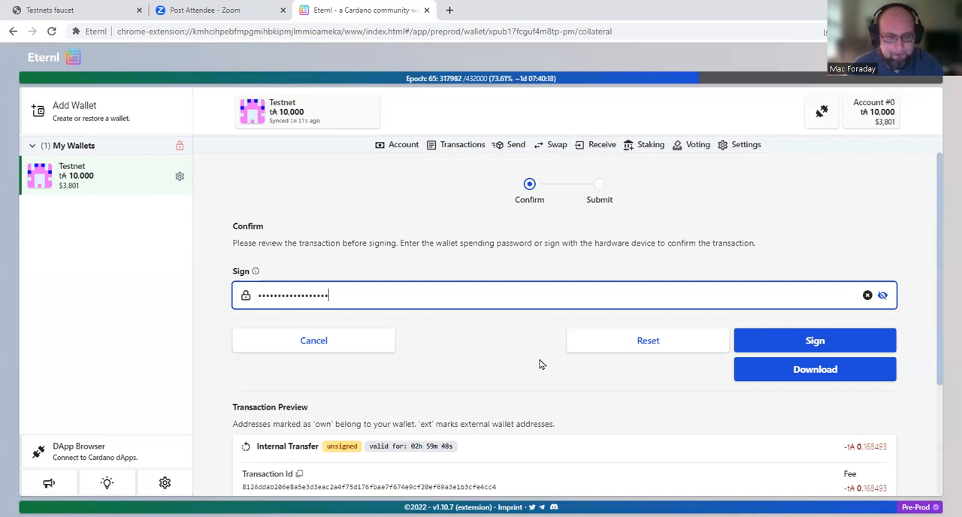
pyautogui.click(814, 340)
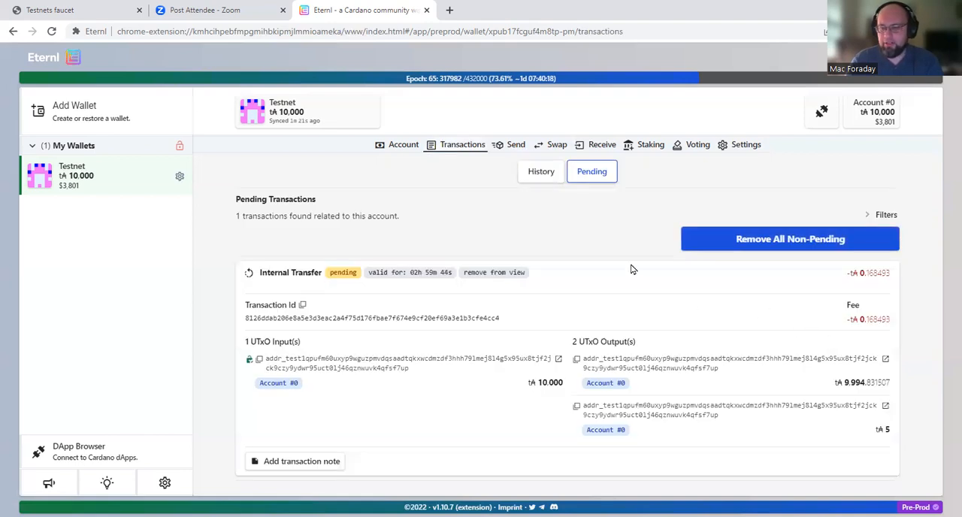
pyautogui.moveTo(614, 253)
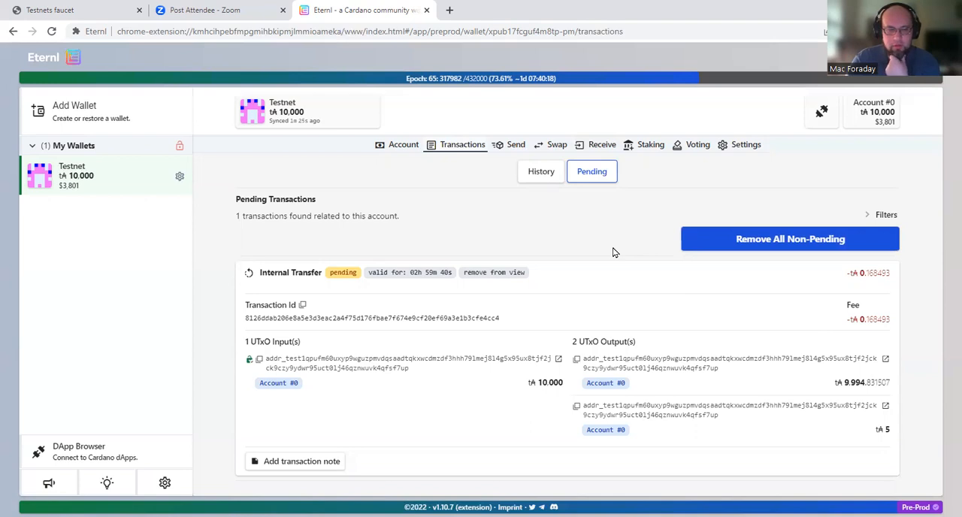
pyautogui.click(541, 171)
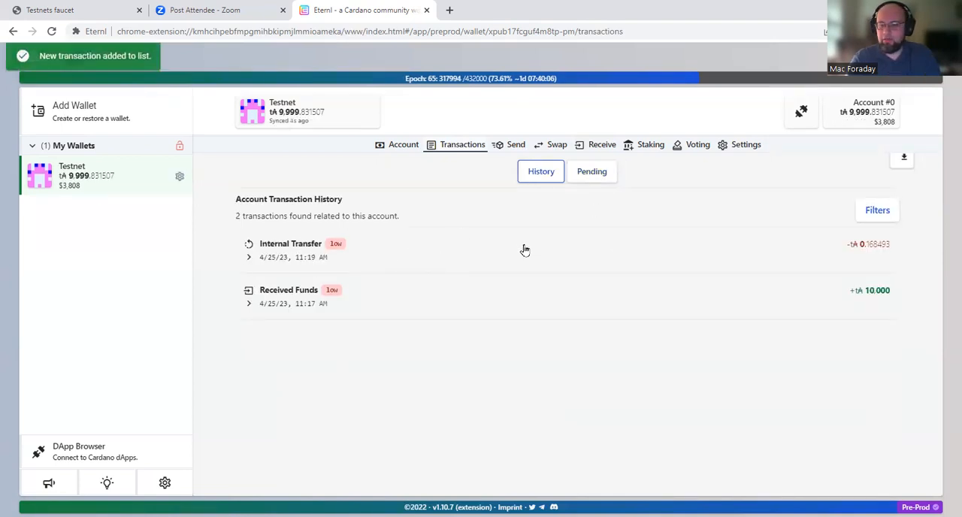
# Step: Reopen the settings' Collateral section and check whether a collateral UTxO now exists
pyautogui.click(745, 144)
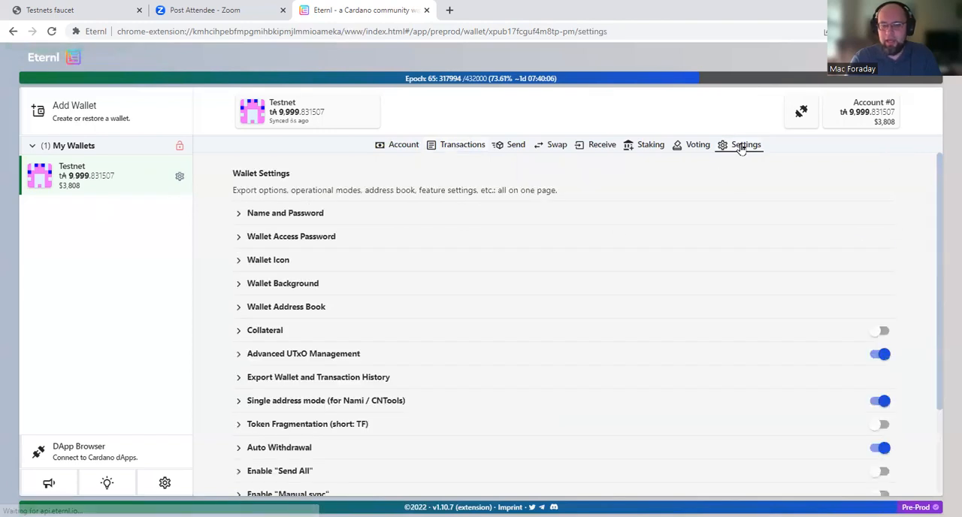
pyautogui.scroll(-3)
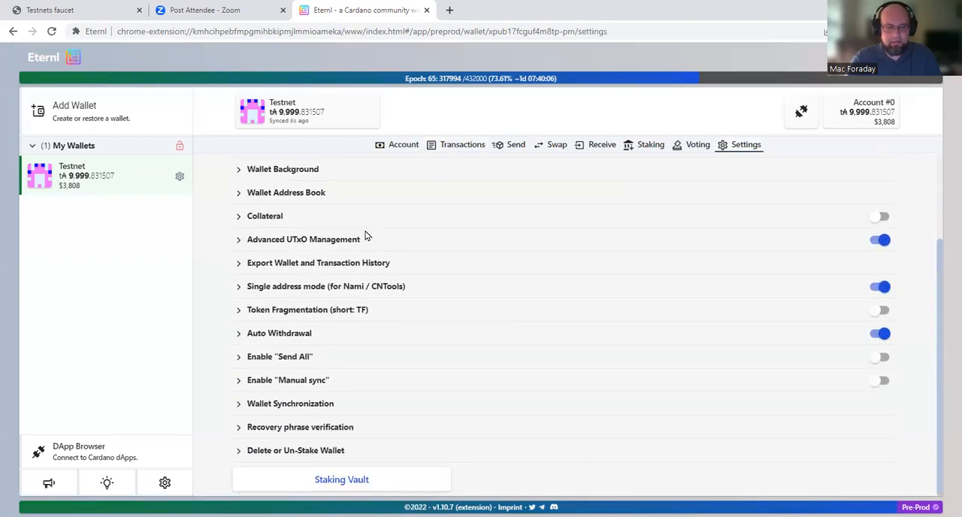
pyautogui.click(264, 216)
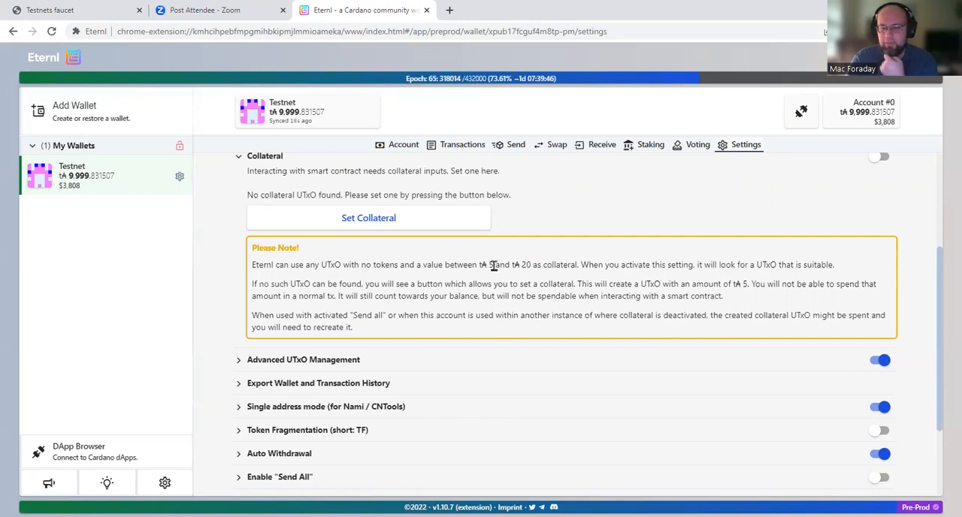
pyautogui.scroll(3)
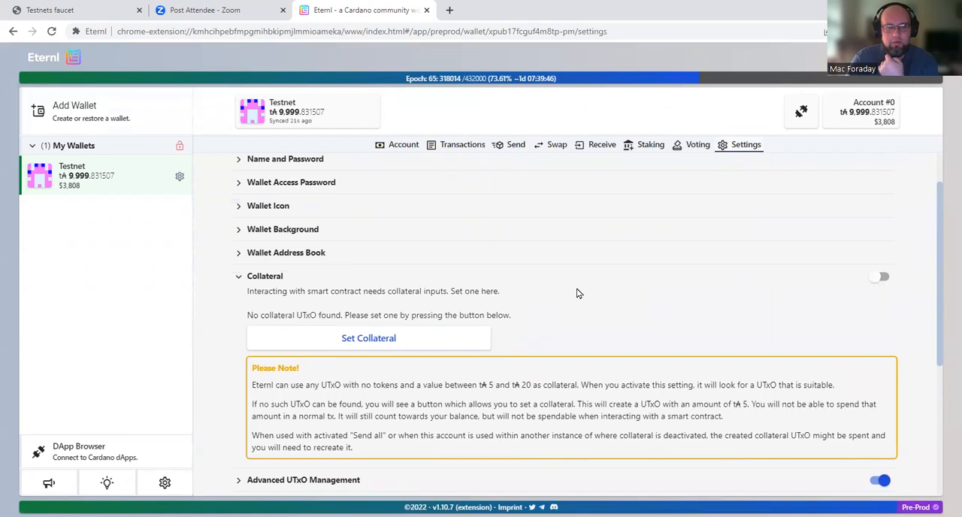
pyautogui.scroll(-3)
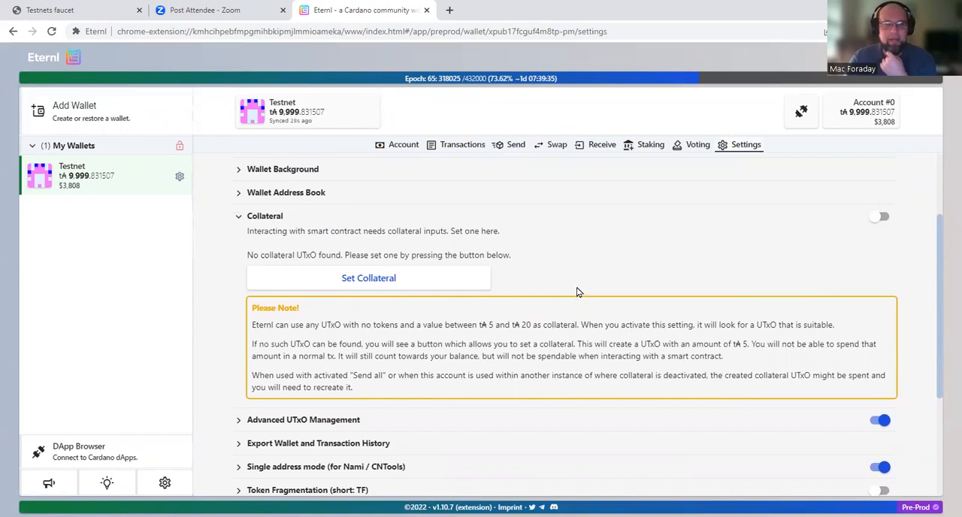
pyautogui.scroll(3)
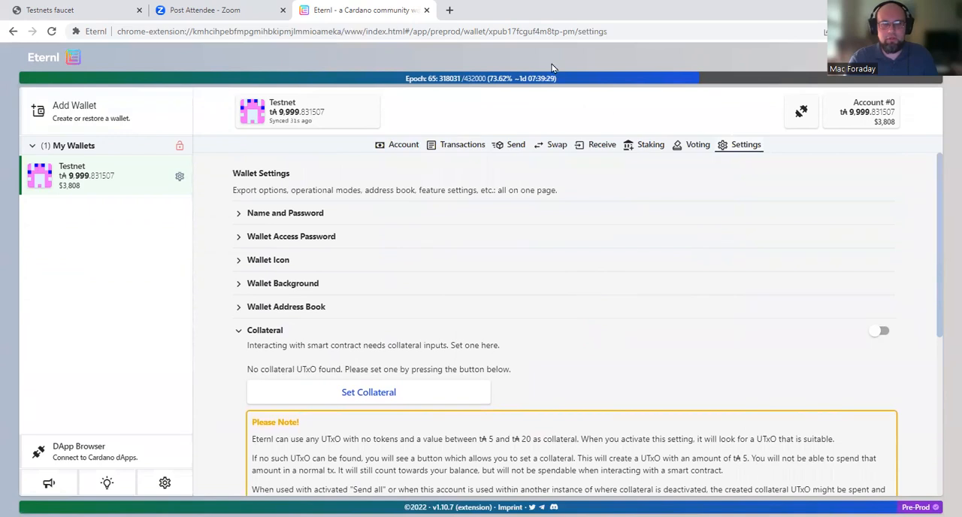
pyautogui.moveTo(659, 464)
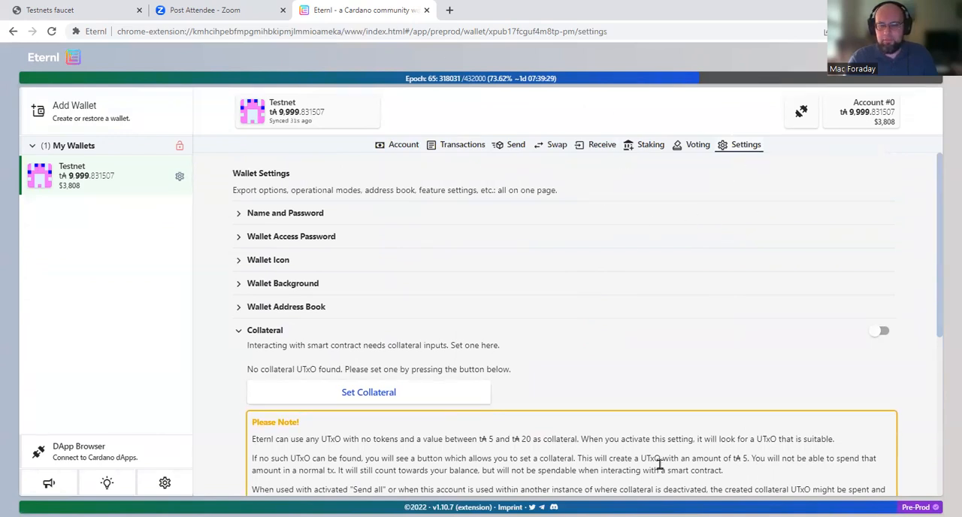